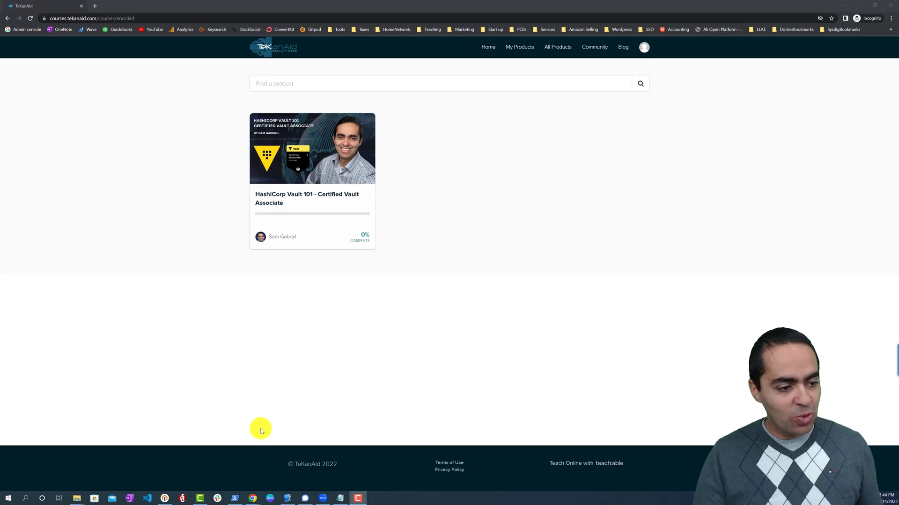
mouse_move(428, 288)
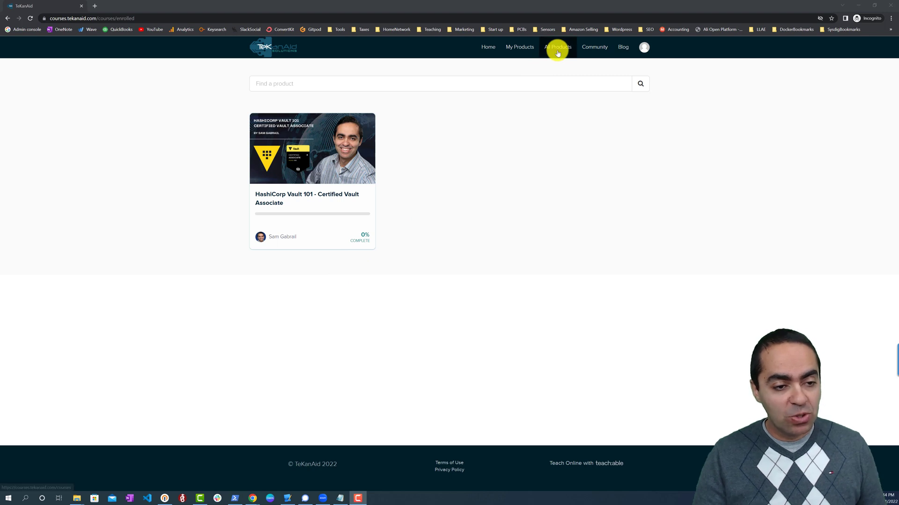
Show the full All Products catalogue and scroll to its Courses and Bundles sections.
click(556, 47)
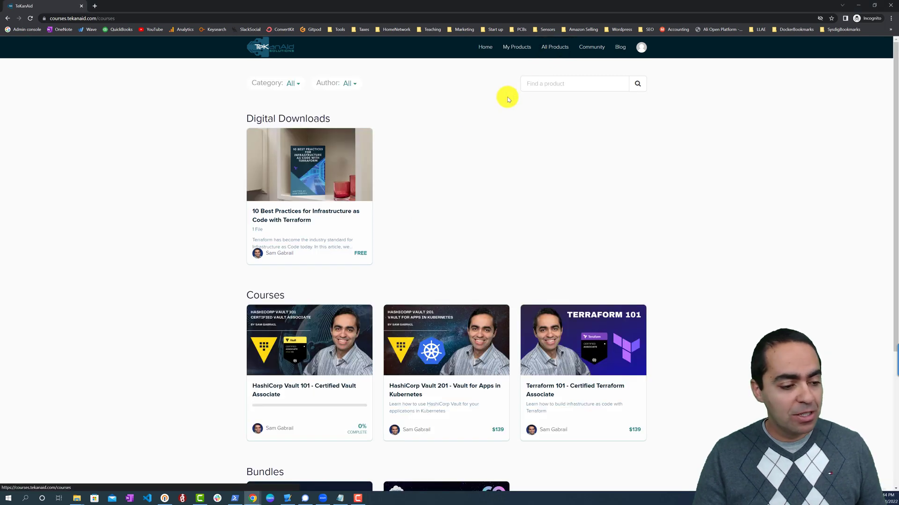
scroll(down, 3)
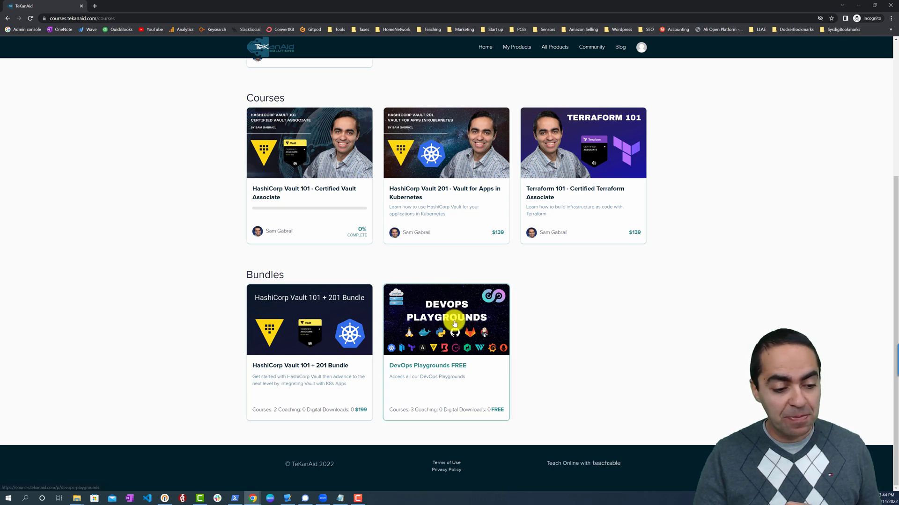
Review the free DevOps Playgrounds bundle page with its Terraform+Vault, Docker and Kubernetes playgrounds.
click(445, 319)
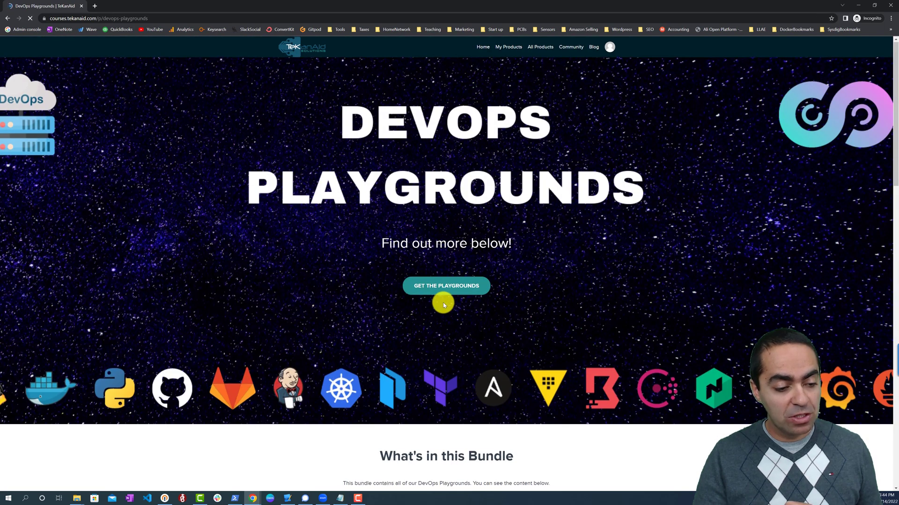
scroll(down, 3)
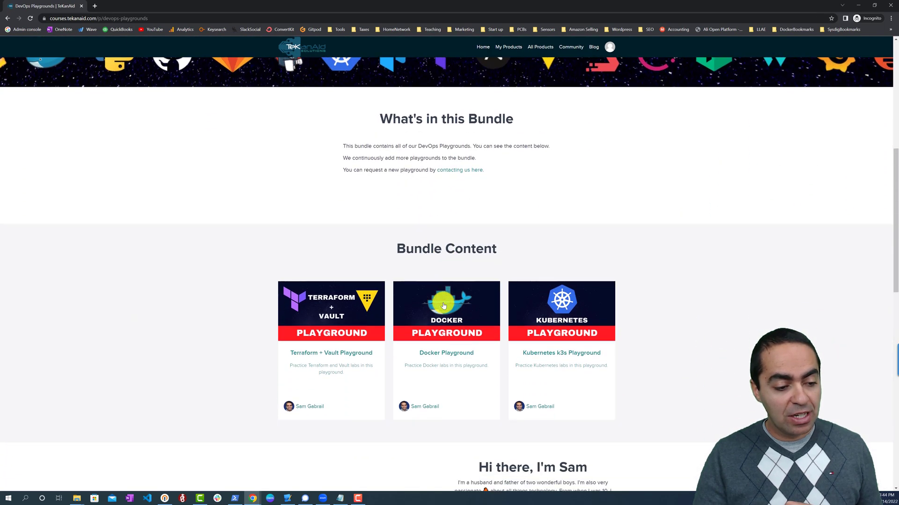
scroll(down, 3)
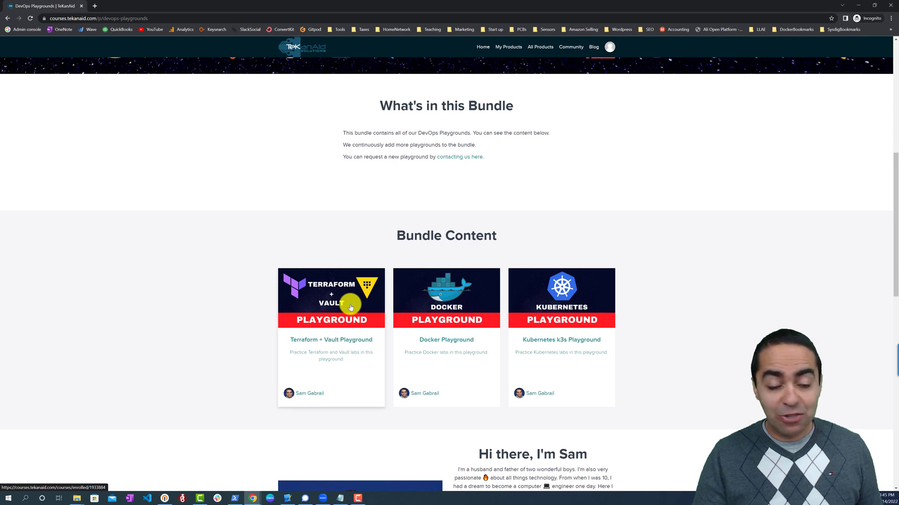
mouse_move(458, 333)
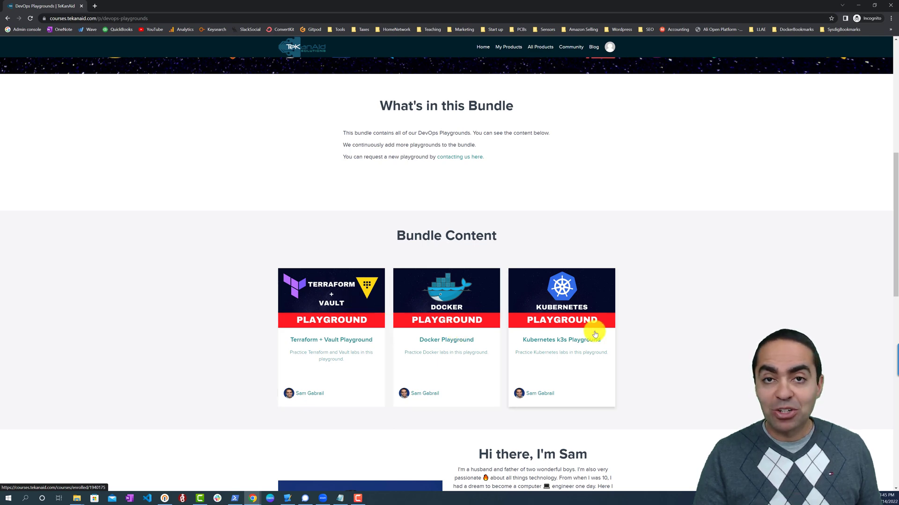
scroll(down, 3)
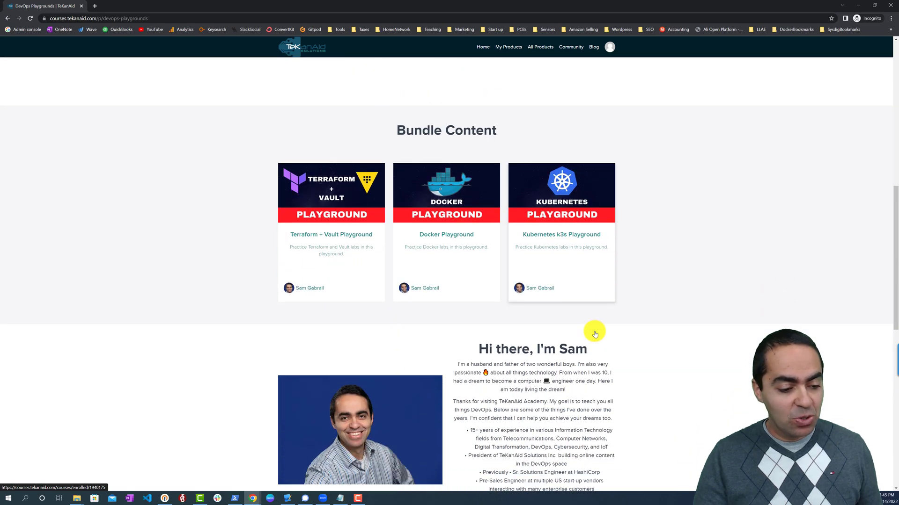
scroll(up, 3)
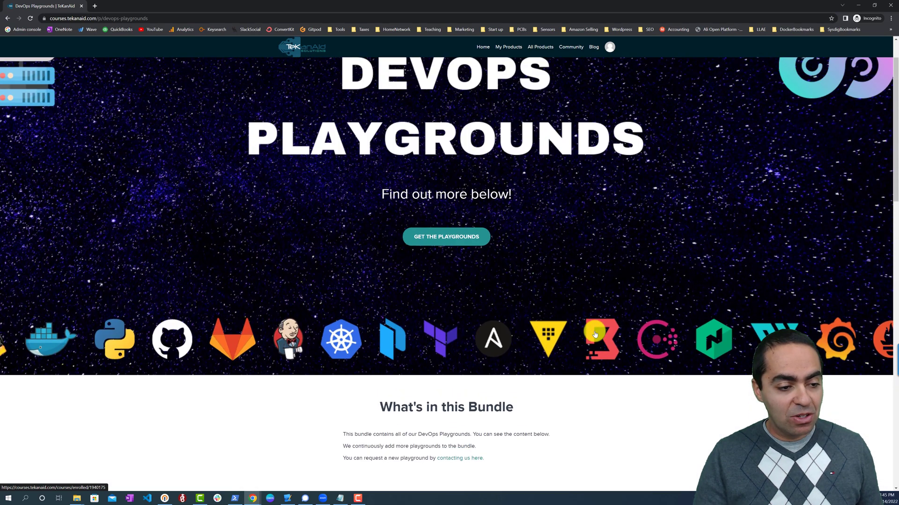
scroll(down, 3)
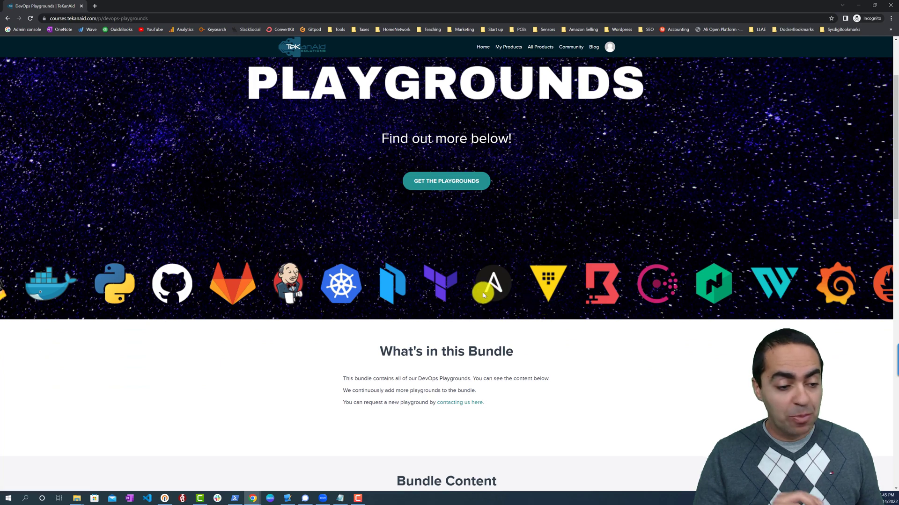
Scroll through the FAQ and enroll in the free DevOps Playgrounds bundle.
scroll(down, 3)
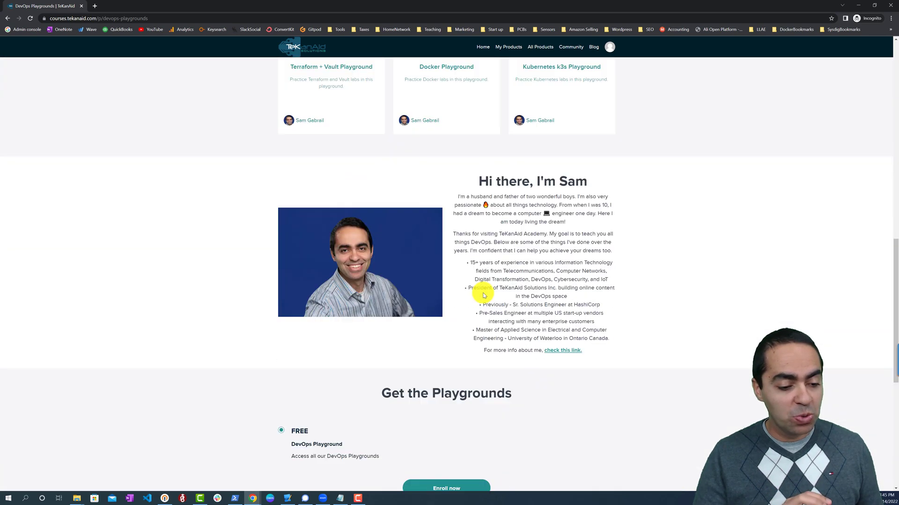
scroll(down, 3)
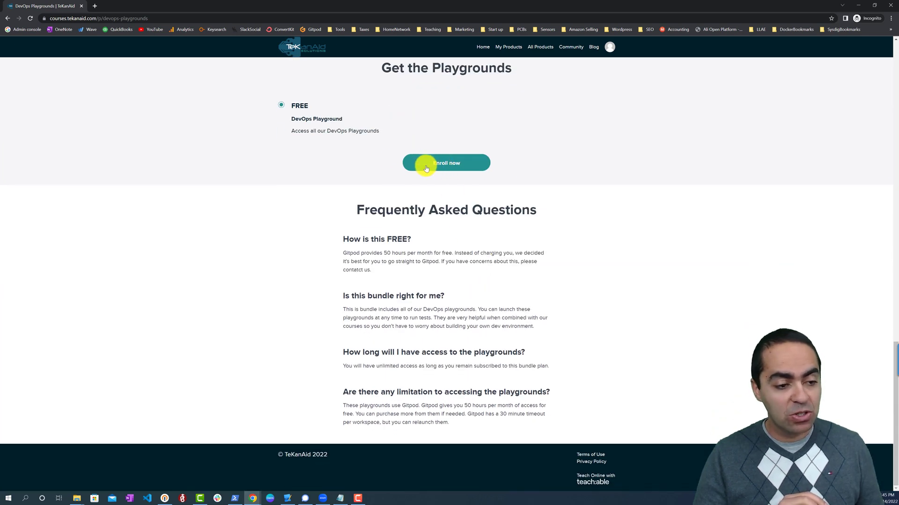
click(445, 163)
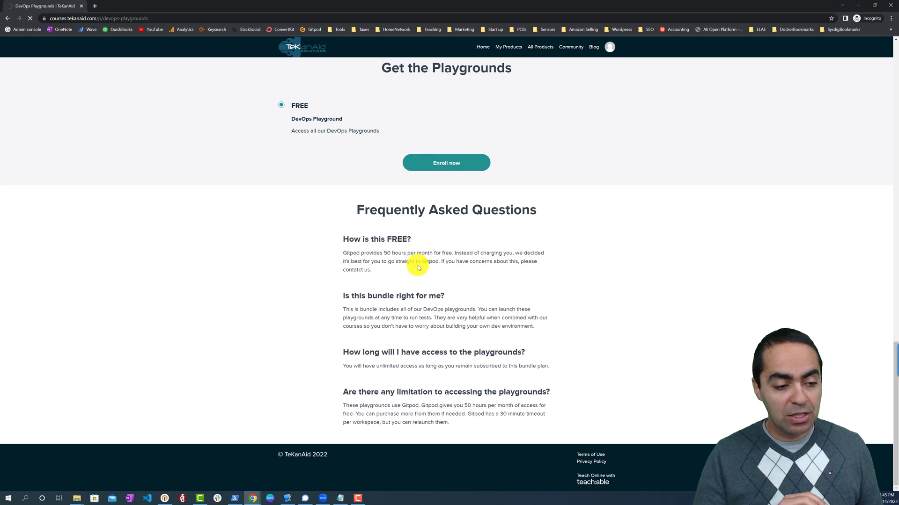
Go from the thank-you page to the enrolled playground bundle in My Products.
click(446, 163)
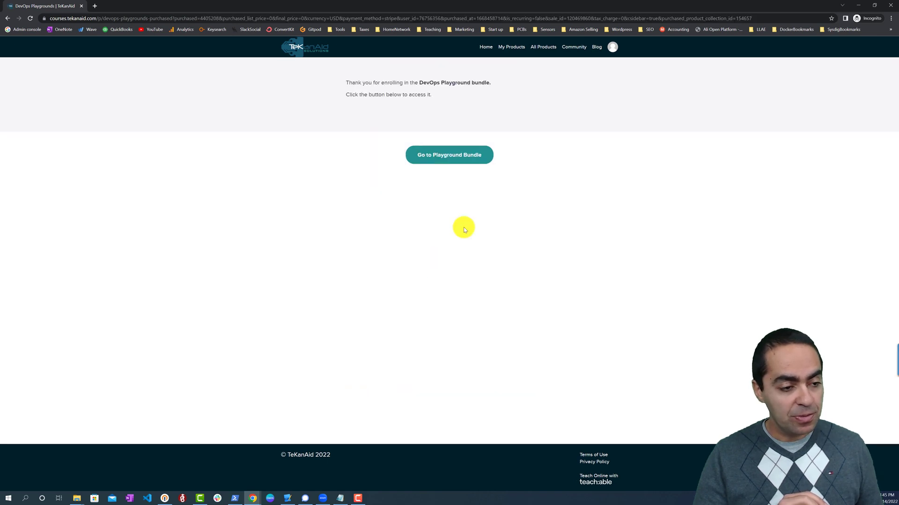
mouse_move(443, 92)
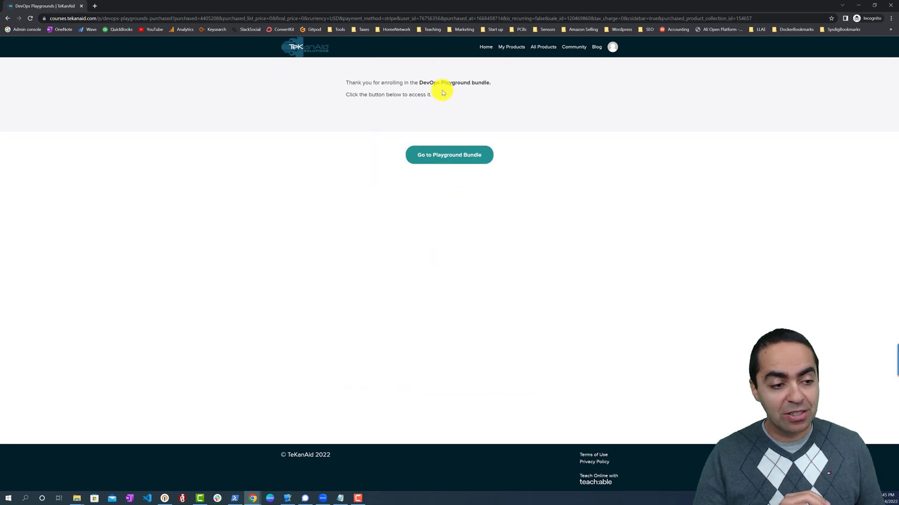
mouse_move(449, 155)
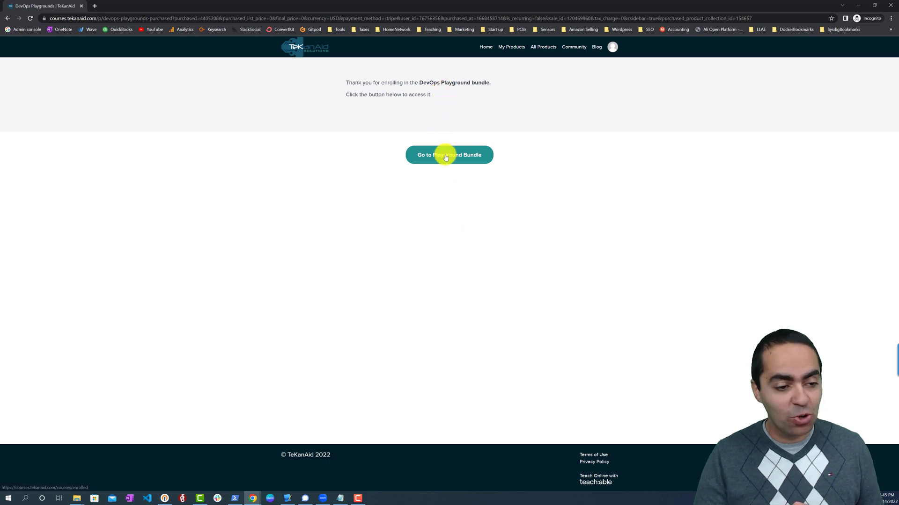
click(448, 155)
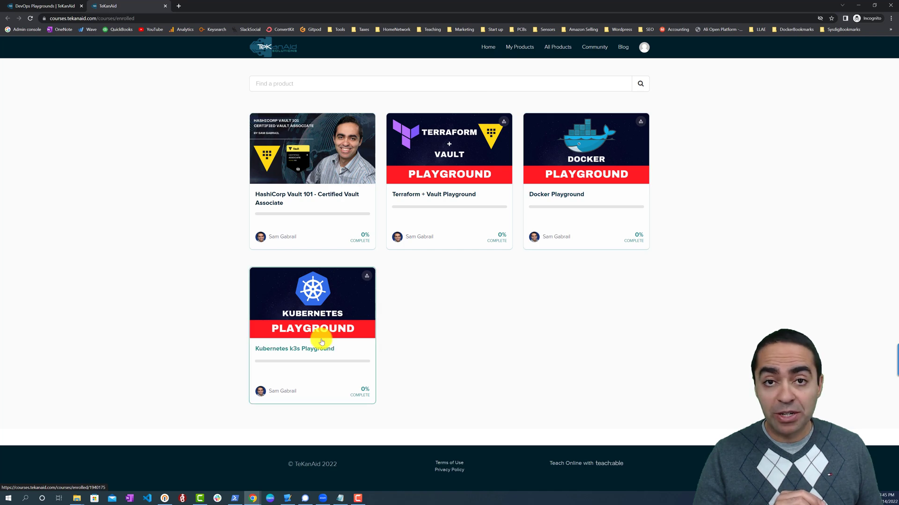
mouse_move(411, 344)
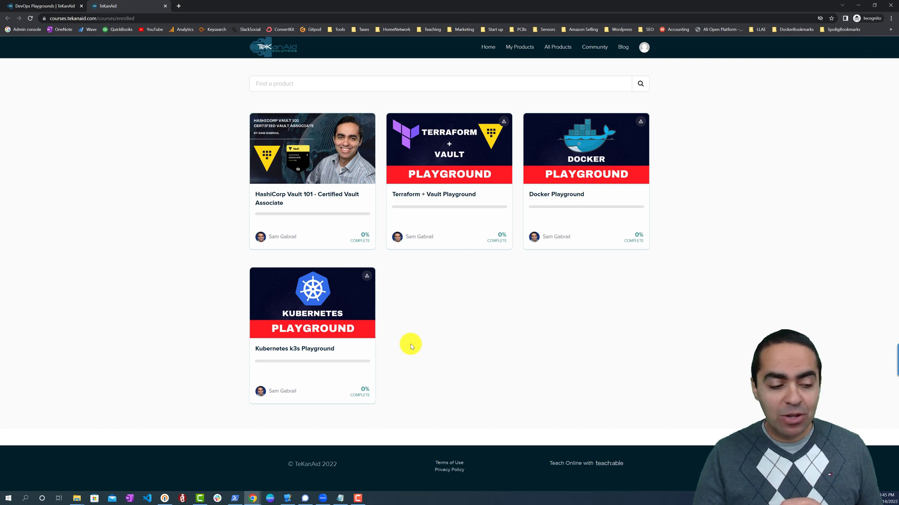
mouse_move(529, 353)
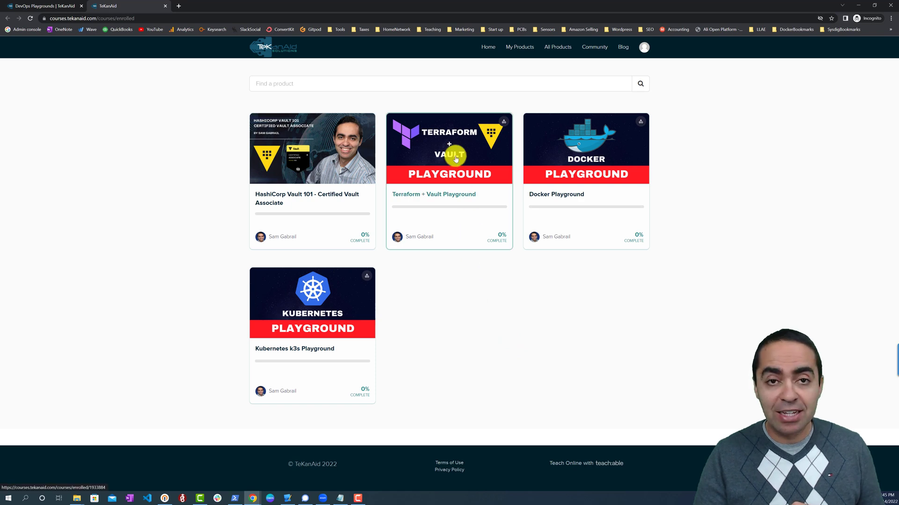
Enter the Terraform + Vault Playground course and its Playground Instructions lecture.
click(448, 148)
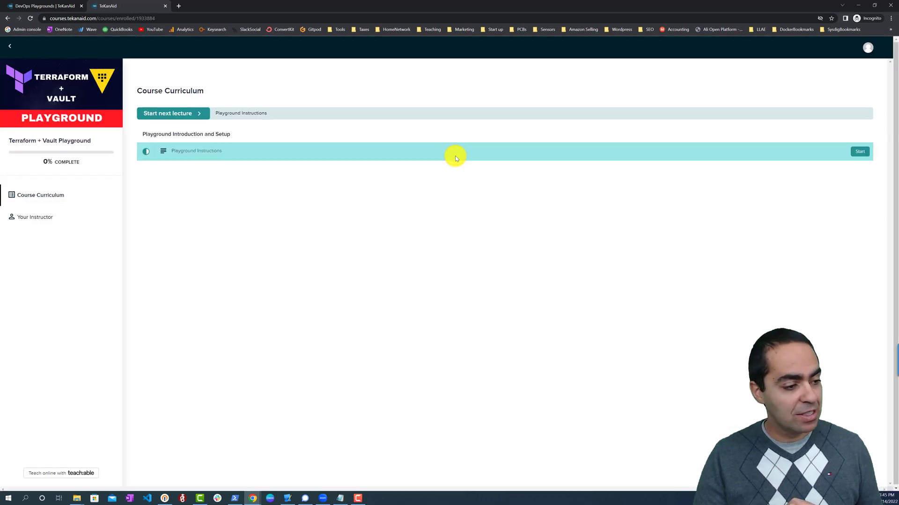
mouse_move(205, 153)
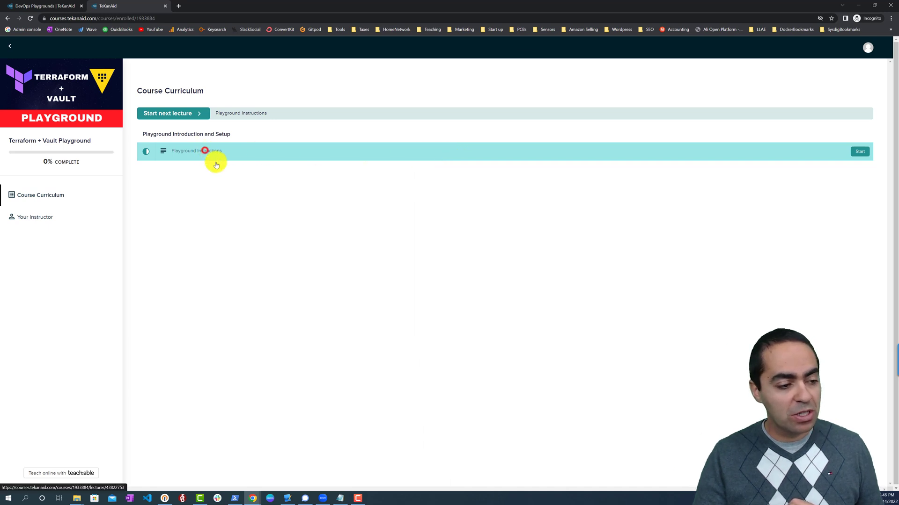
click(195, 150)
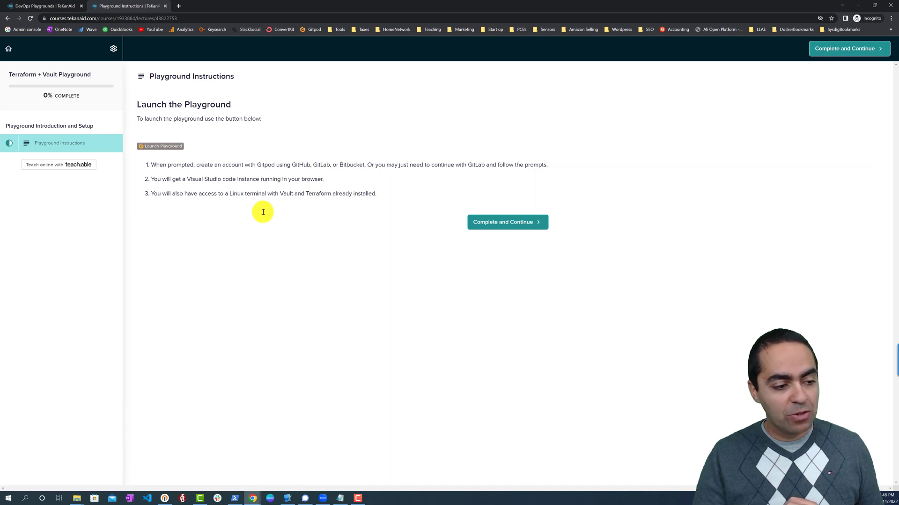
mouse_move(188, 167)
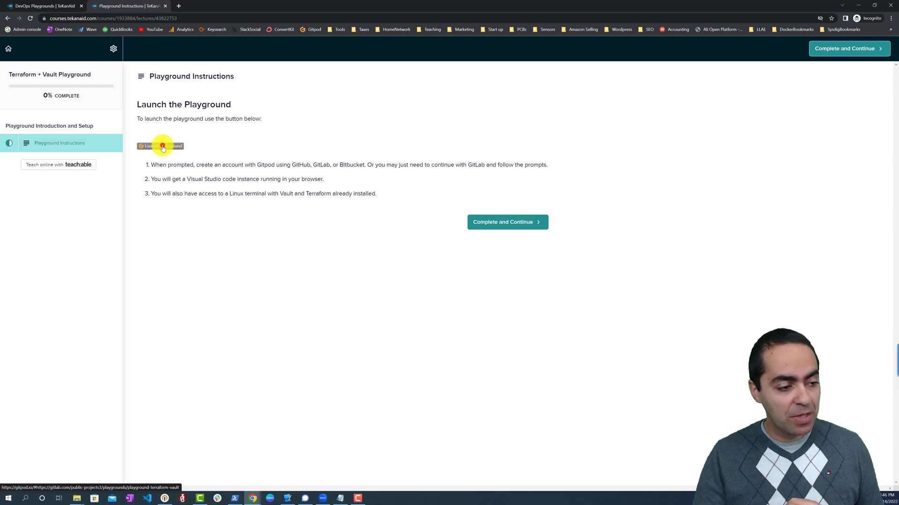
Launch the Terraform and Vault playground and submit GitLab credentials to sign in to Gitpod.
click(162, 146)
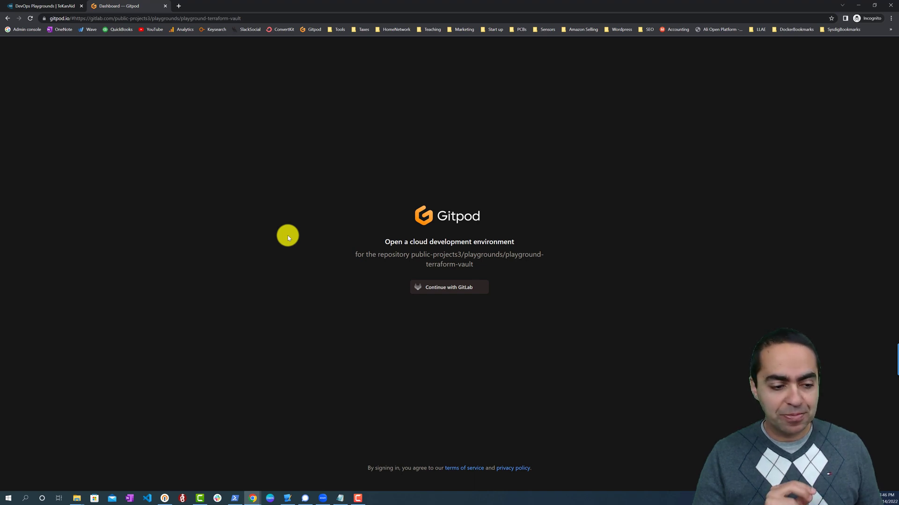
mouse_move(308, 255)
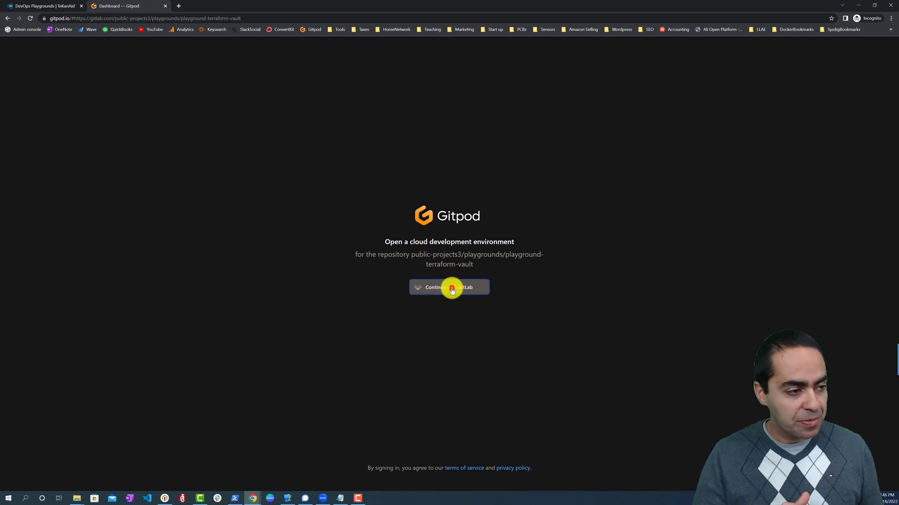
click(448, 288)
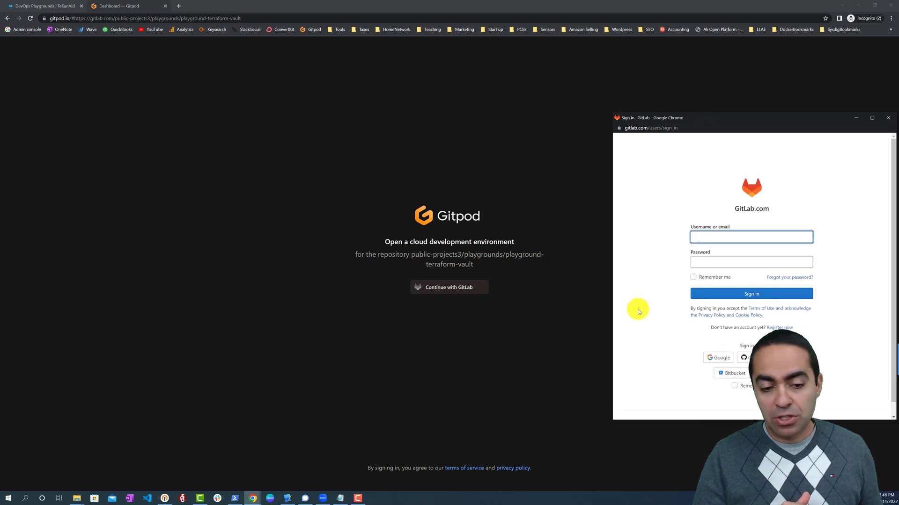
mouse_move(520, 483)
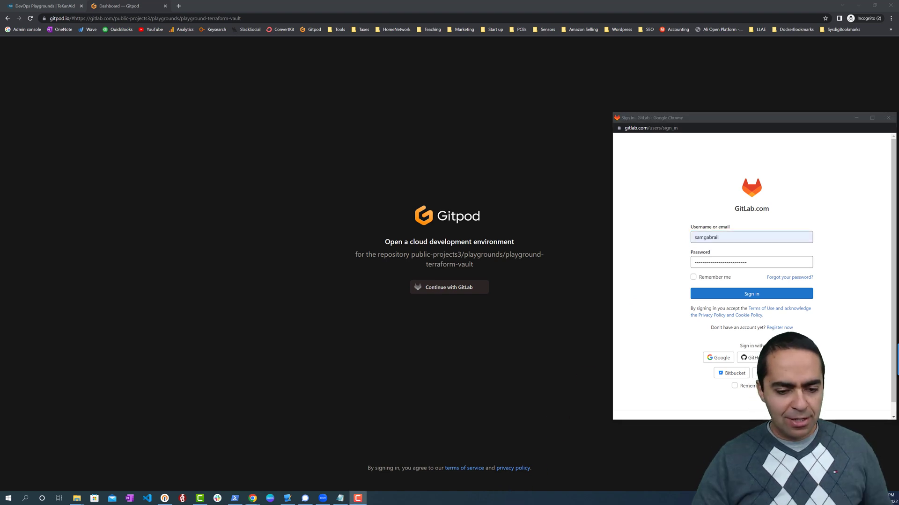
click(751, 293)
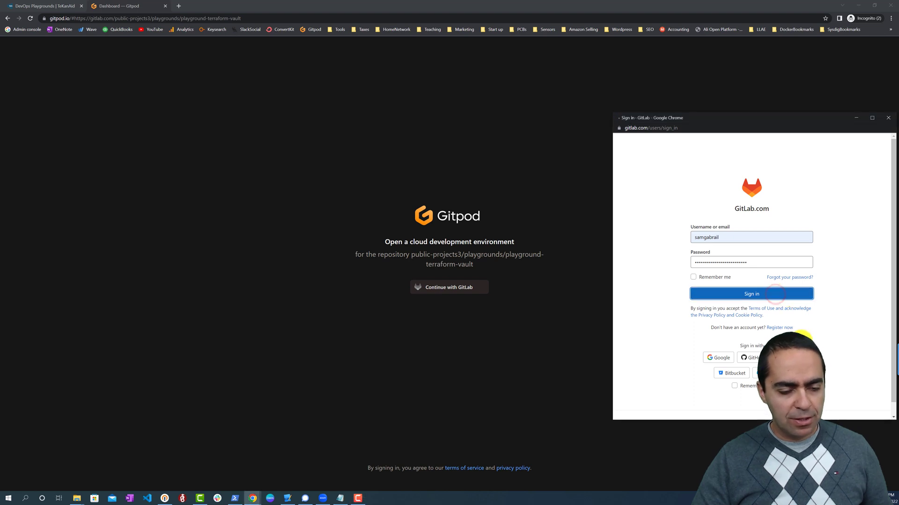
click(751, 293)
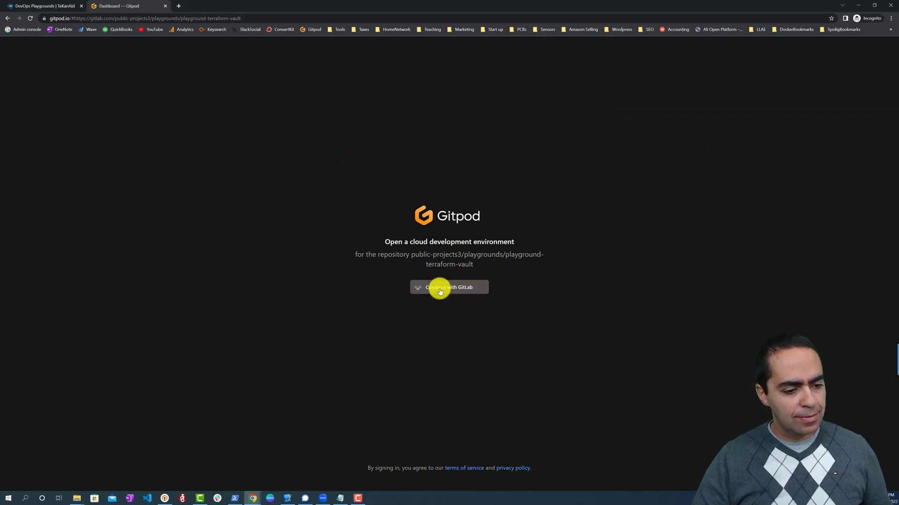
Start the Gitpod cloud workspace for the playground-terraform-vault repository.
click(449, 287)
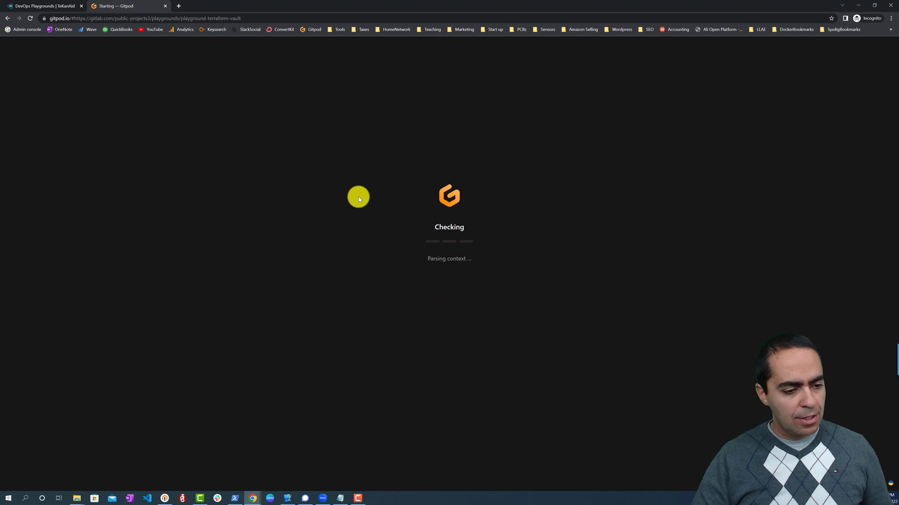
mouse_move(344, 183)
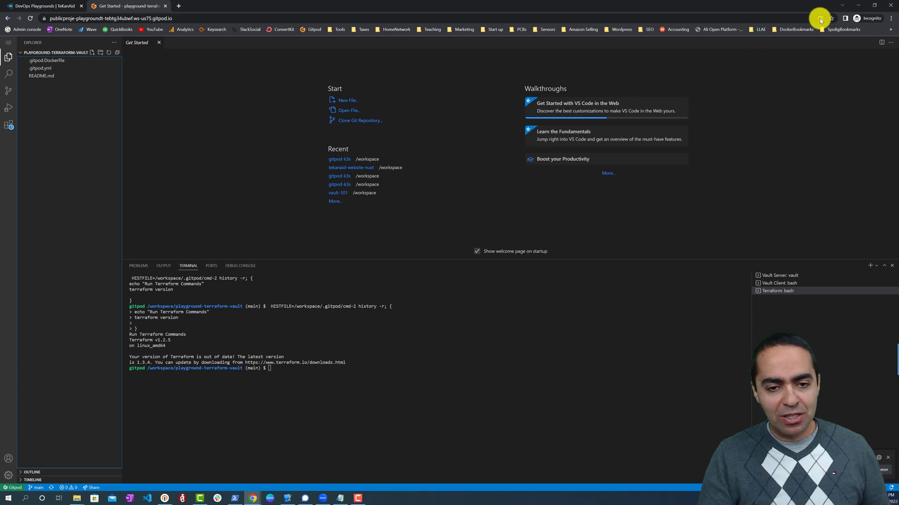
Allow the blocked pop-up to open the Vault UI on port 8200, then return to the workspace tab.
click(820, 18)
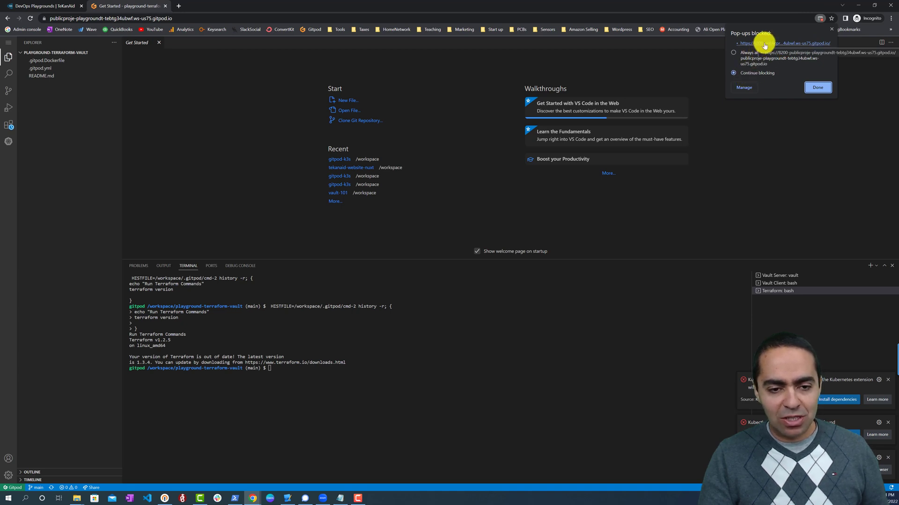
click(788, 43)
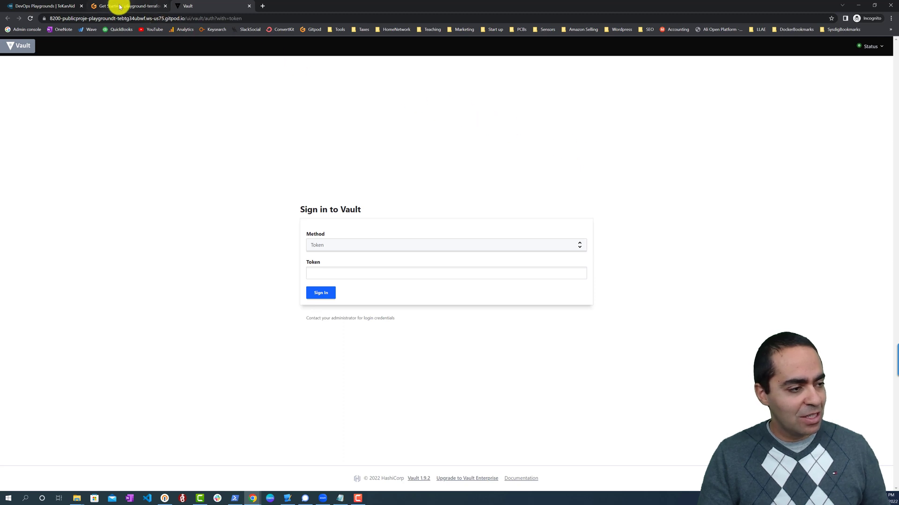
click(127, 6)
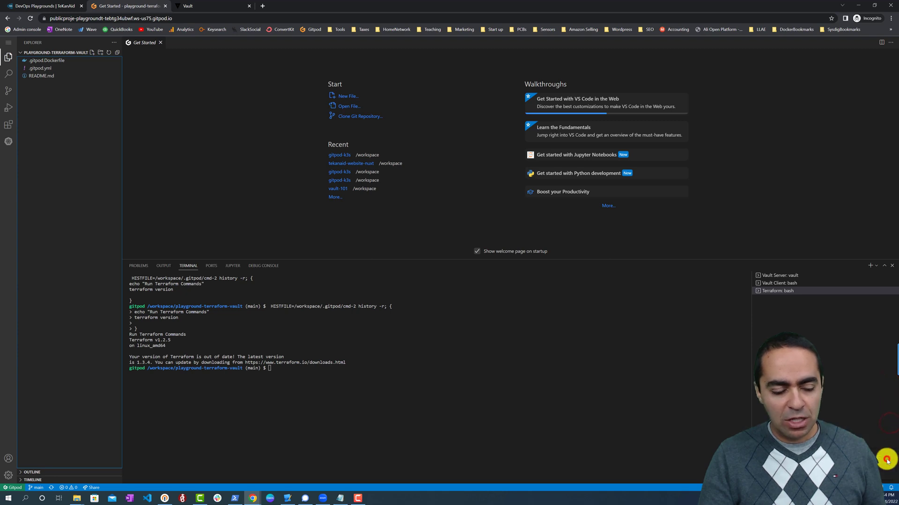
mouse_move(606, 312)
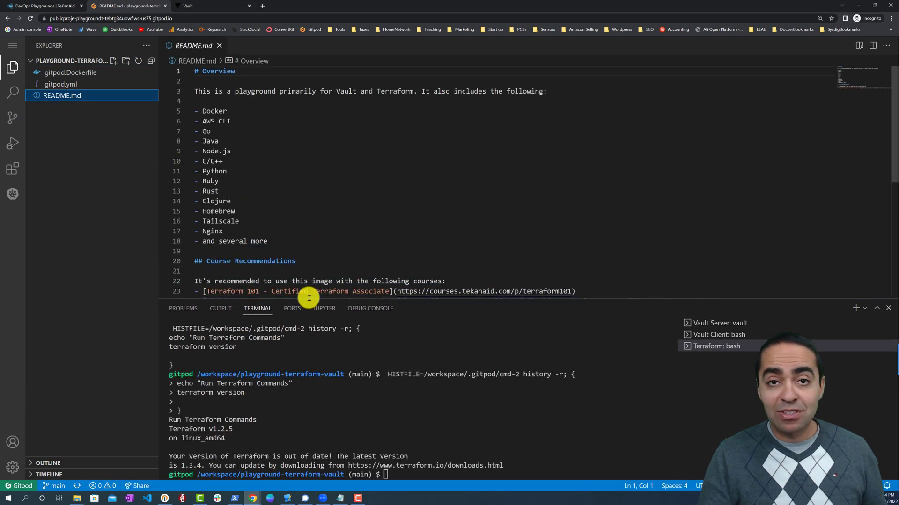
mouse_move(332, 136)
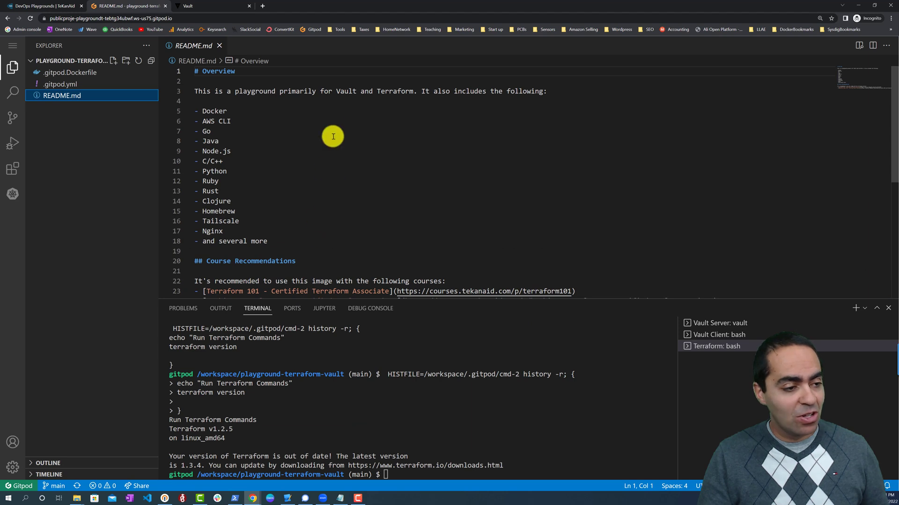
Highlight the AWS CLI entry in the README's bundled tools list.
double_click(395, 90)
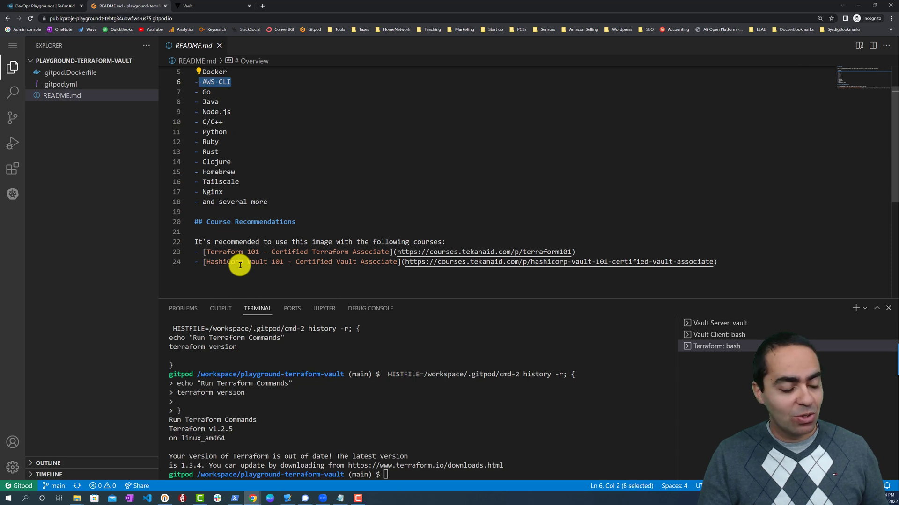
mouse_move(274, 269)
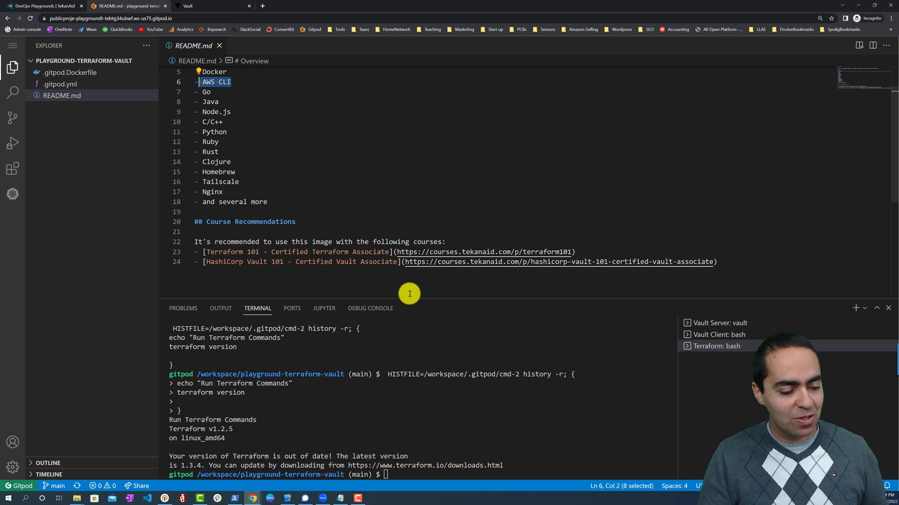
mouse_move(430, 298)
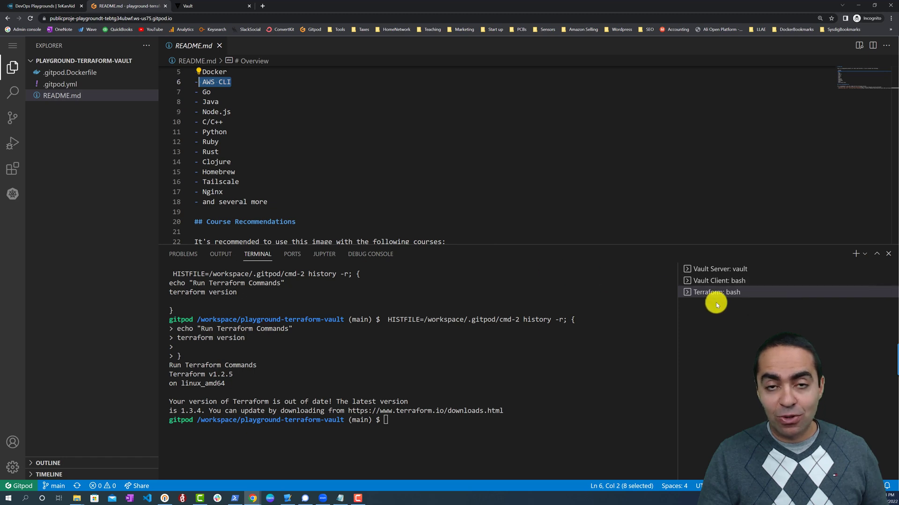
click(720, 268)
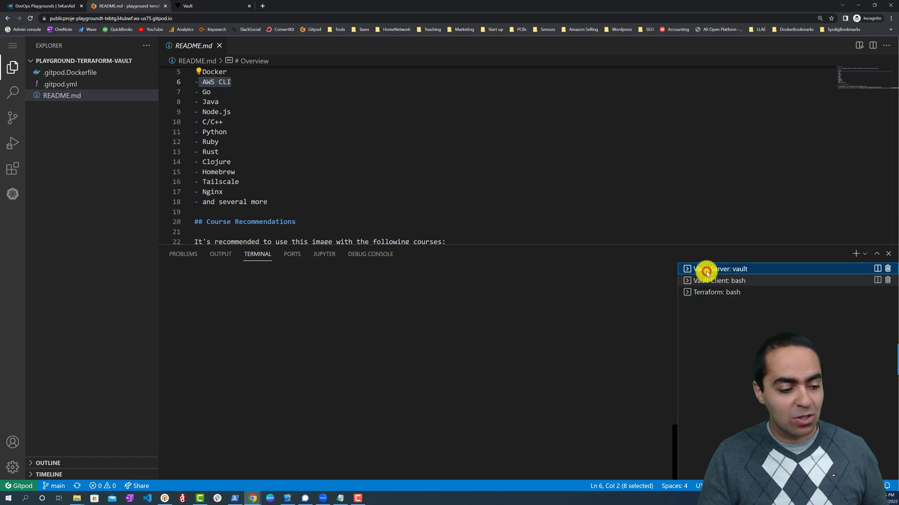
click(720, 269)
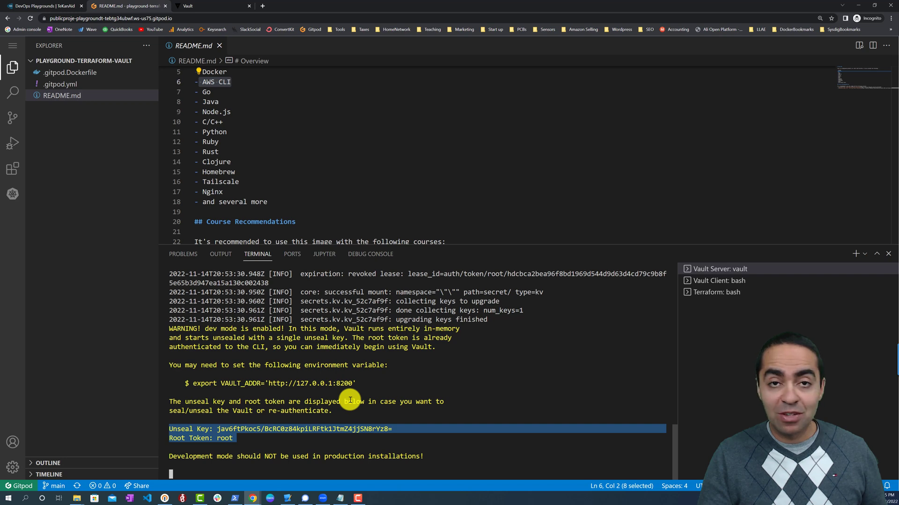
mouse_move(537, 343)
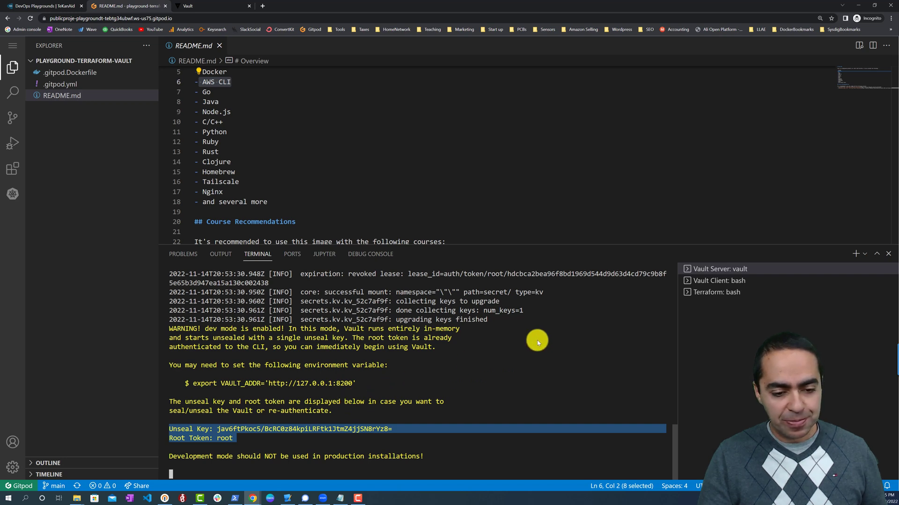
click(719, 280)
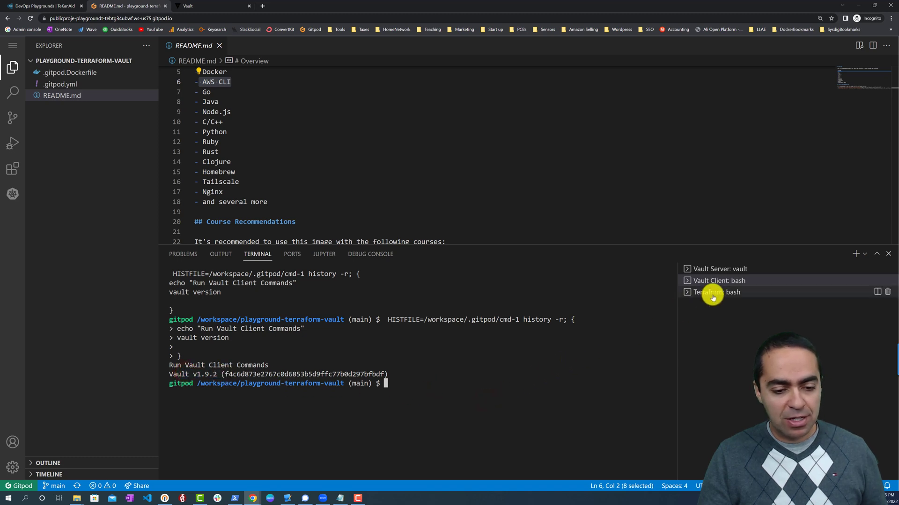
click(715, 292)
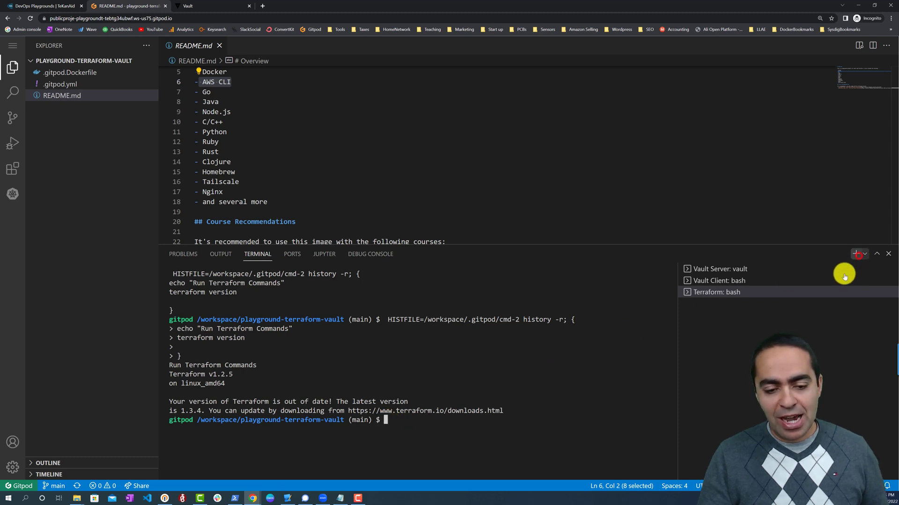
click(856, 254)
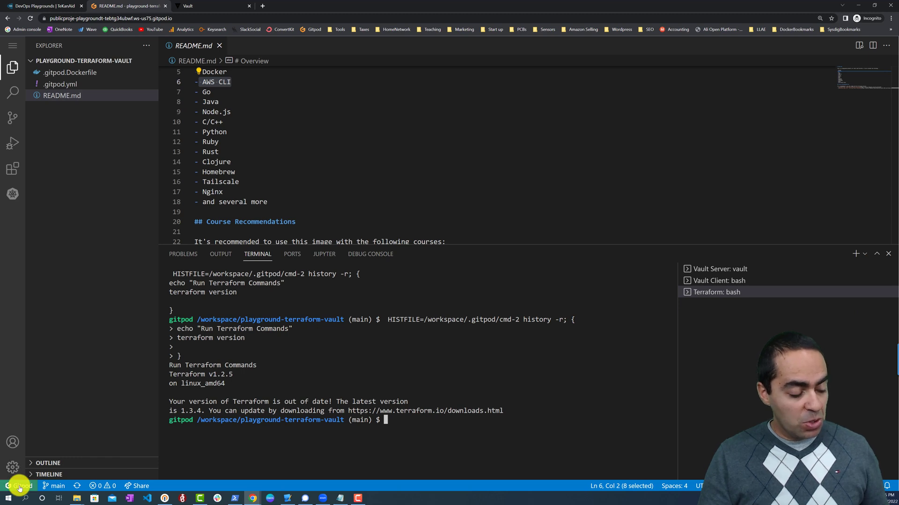
Use 'Gitpod: Open in VS Code' to hand the workspace off to the desktop Visual Studio Code app.
click(19, 486)
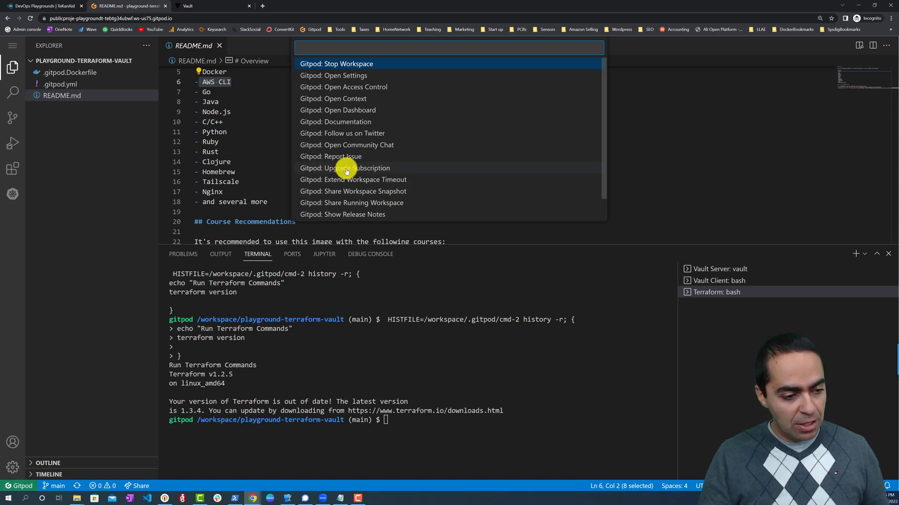
scroll(down, 3)
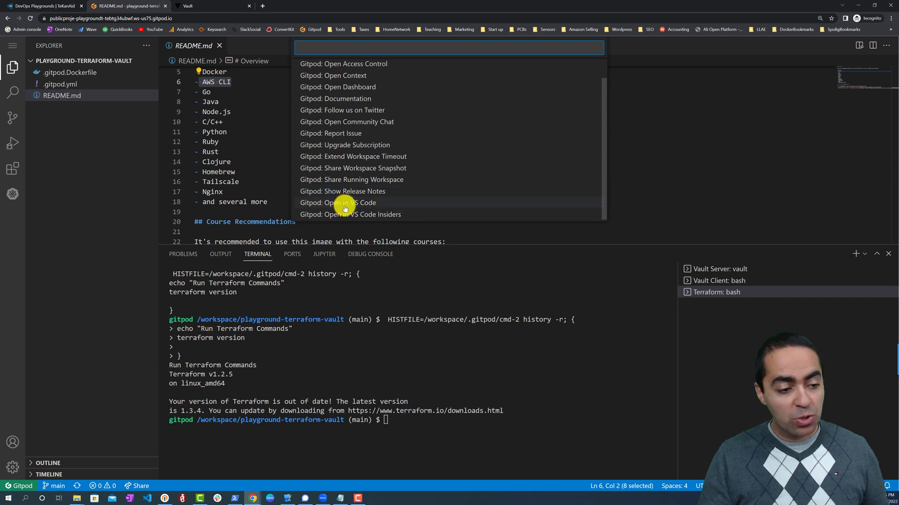
click(338, 202)
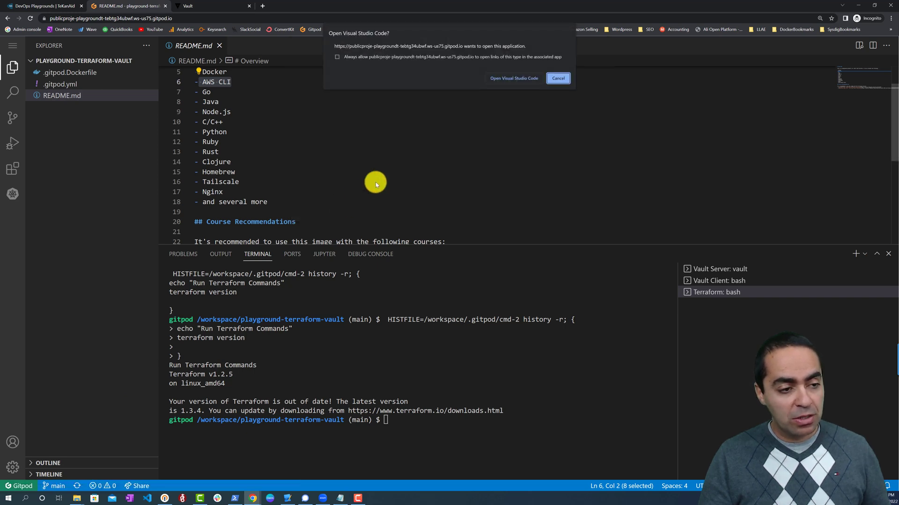
click(557, 78)
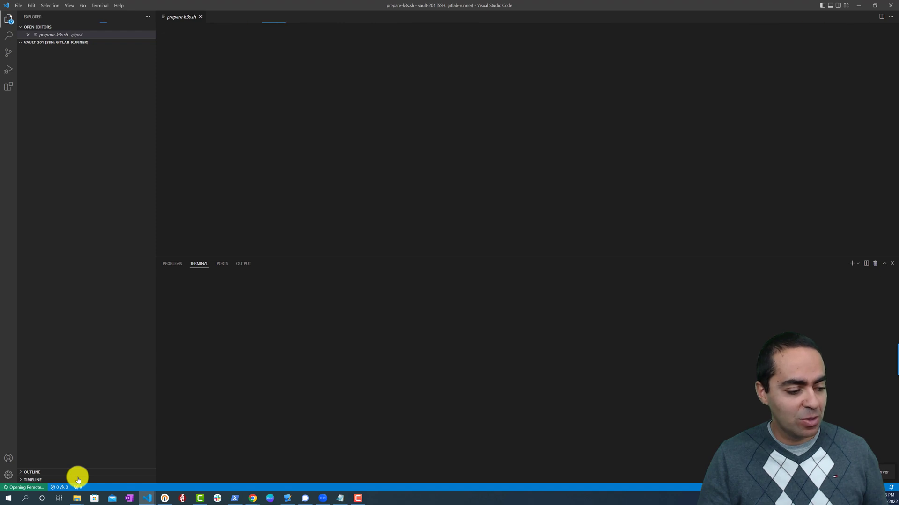
mouse_move(502, 208)
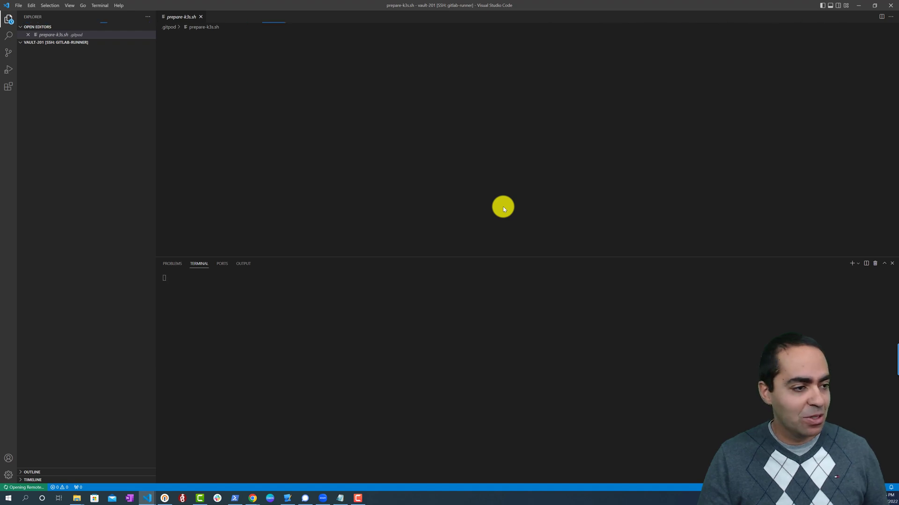
mouse_move(724, 80)
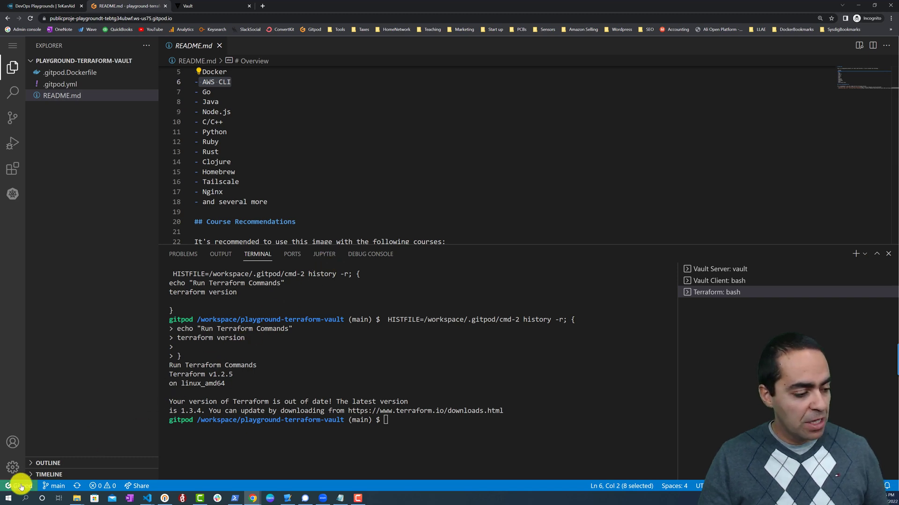
Open the Gitpod account settings page from the workspace's Gitpod command list.
click(19, 485)
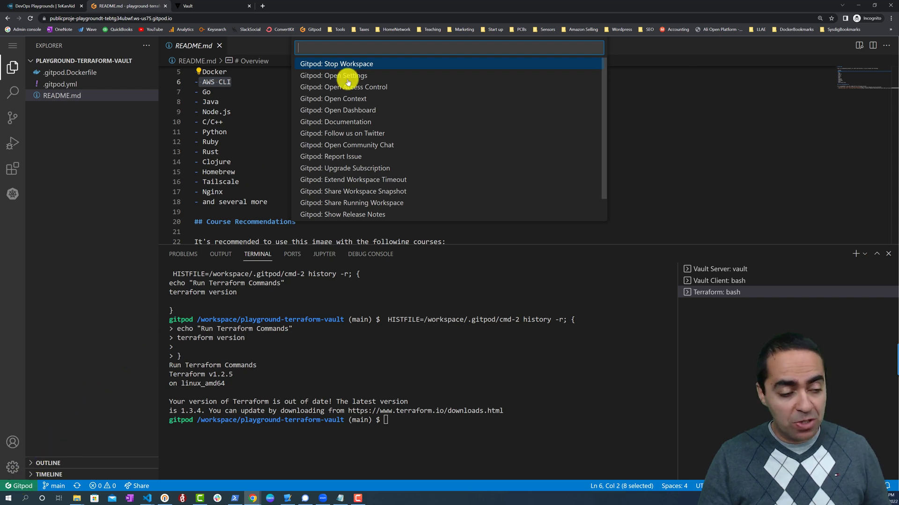
key(Escape)
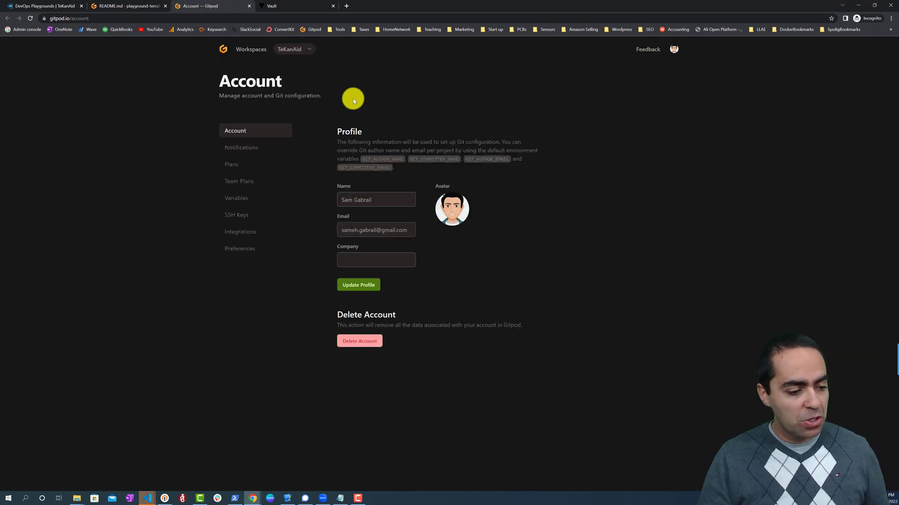
Show Gitpod's Plans settings with the Free 50-hour plan active beside paid tiers.
click(241, 147)
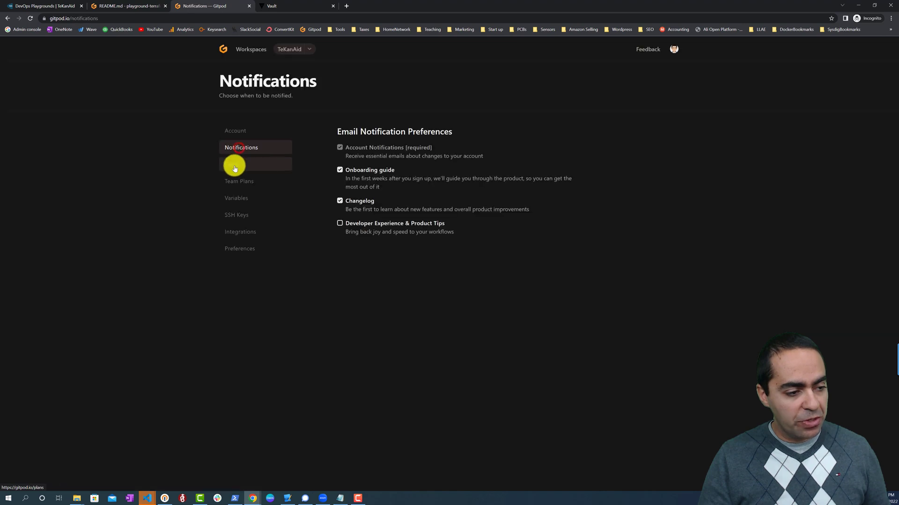
click(231, 165)
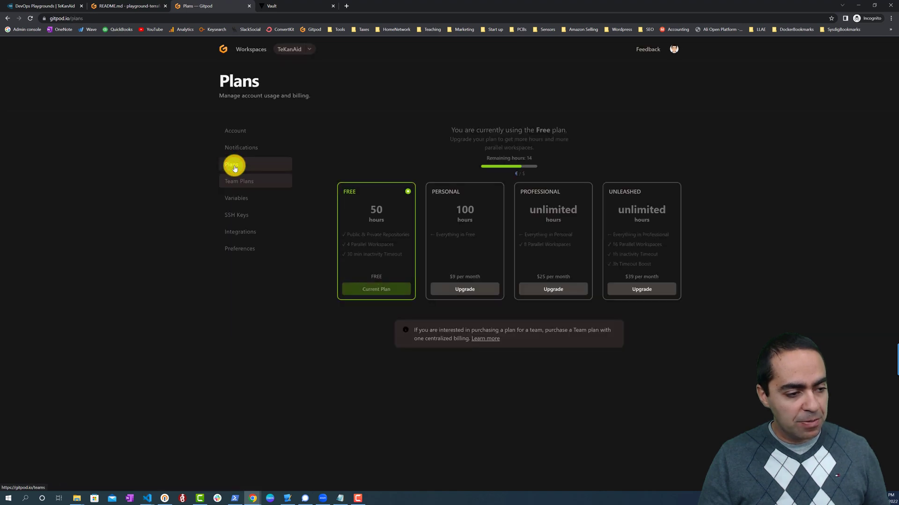
mouse_move(354, 226)
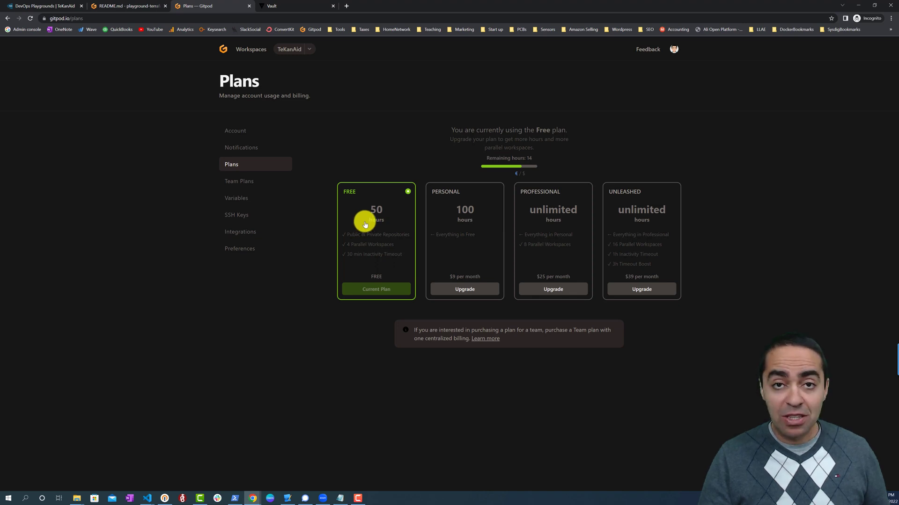
mouse_move(370, 226)
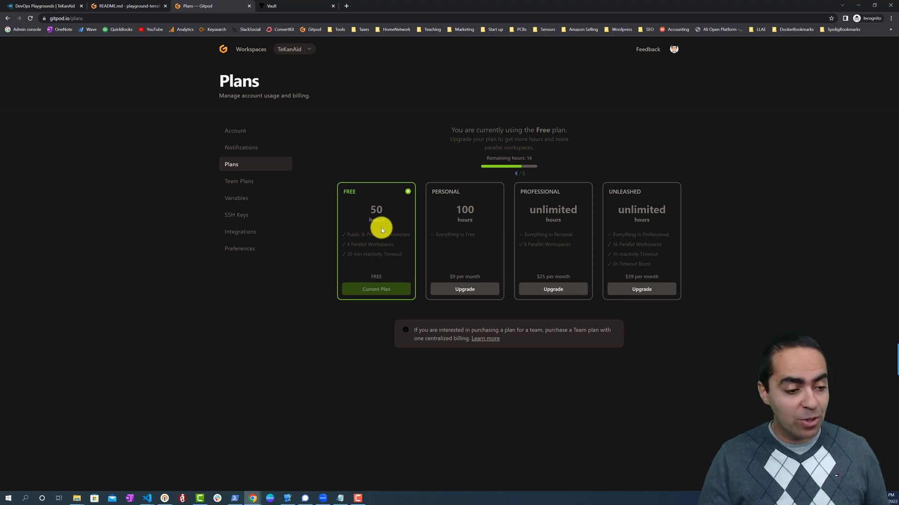
mouse_move(358, 258)
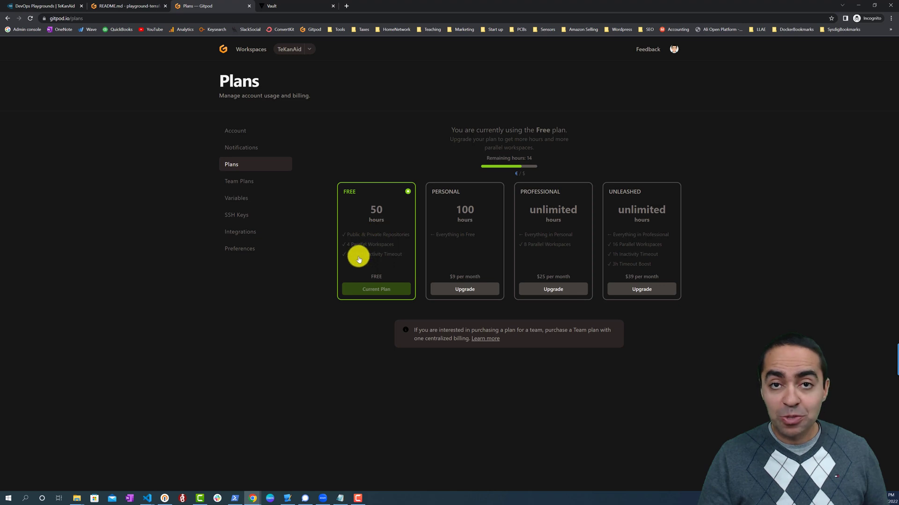
mouse_move(371, 262)
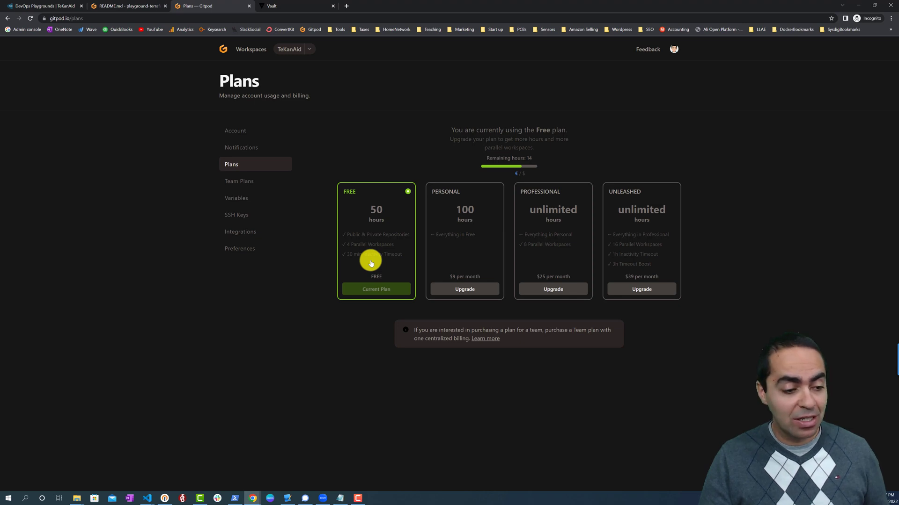
mouse_move(405, 234)
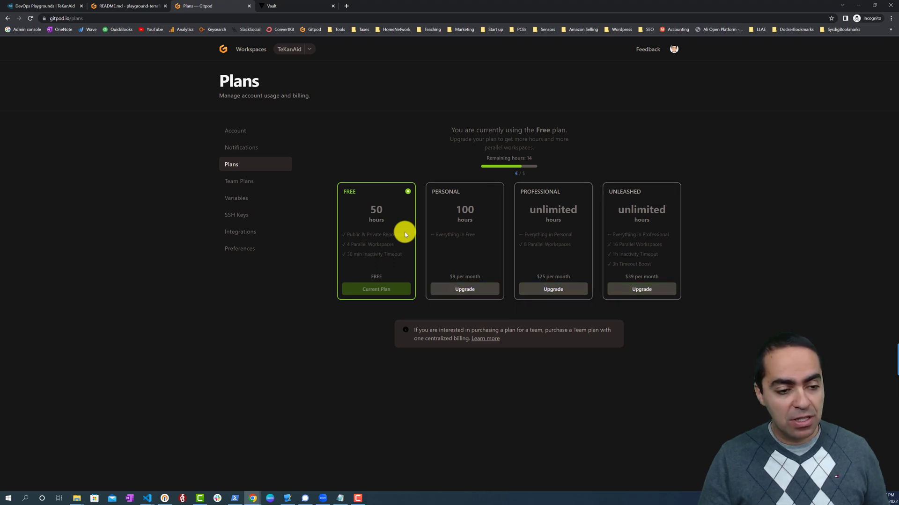
mouse_move(357, 188)
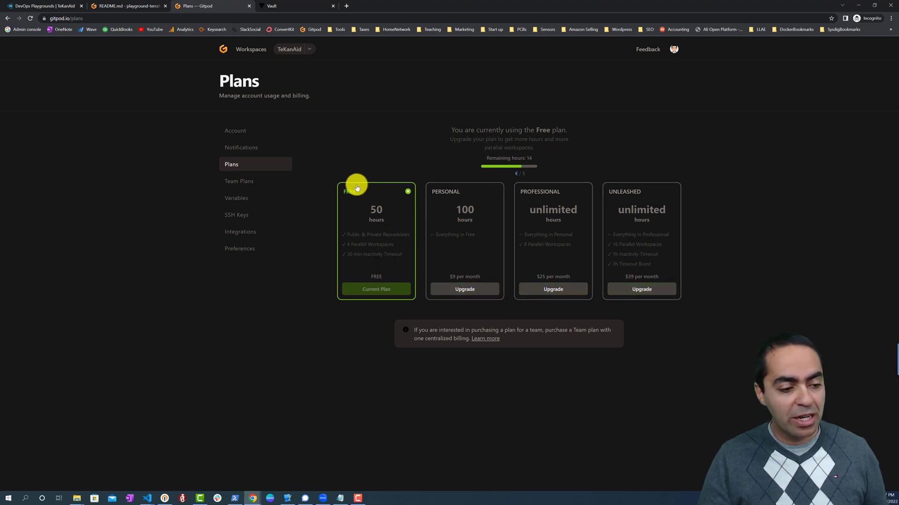
mouse_move(235, 185)
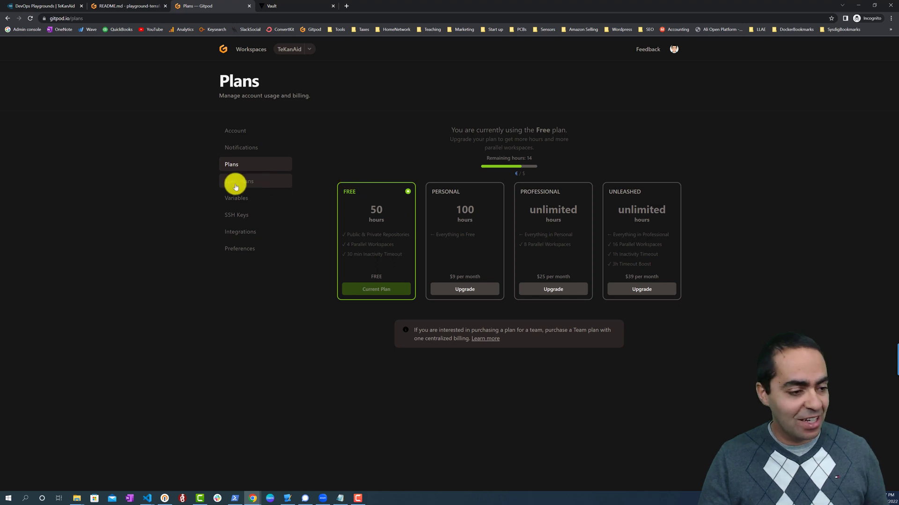
mouse_move(236, 183)
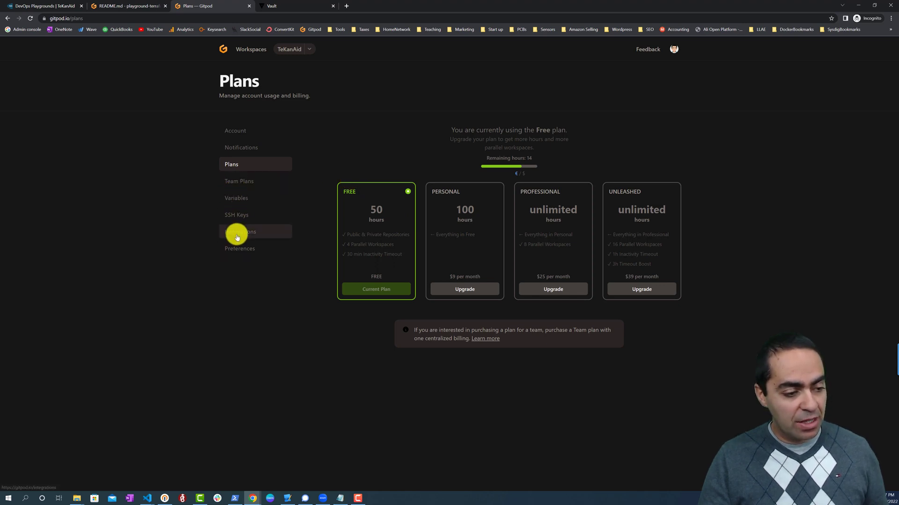
Show Gitpod's Integrations settings listing GitLab, GitHub and Bitbucket providers.
click(241, 231)
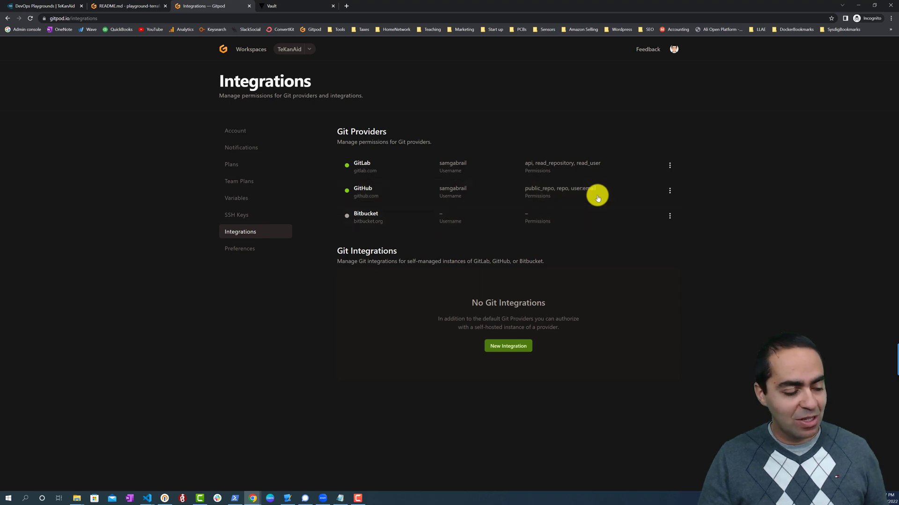
mouse_move(238, 181)
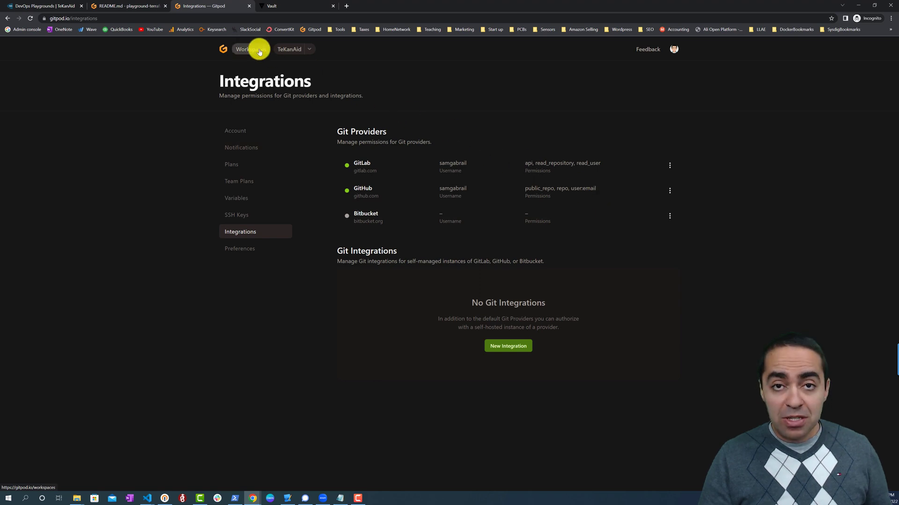
Show the Workspaces dashboard with the Inactive Workspaces section expanded.
click(246, 49)
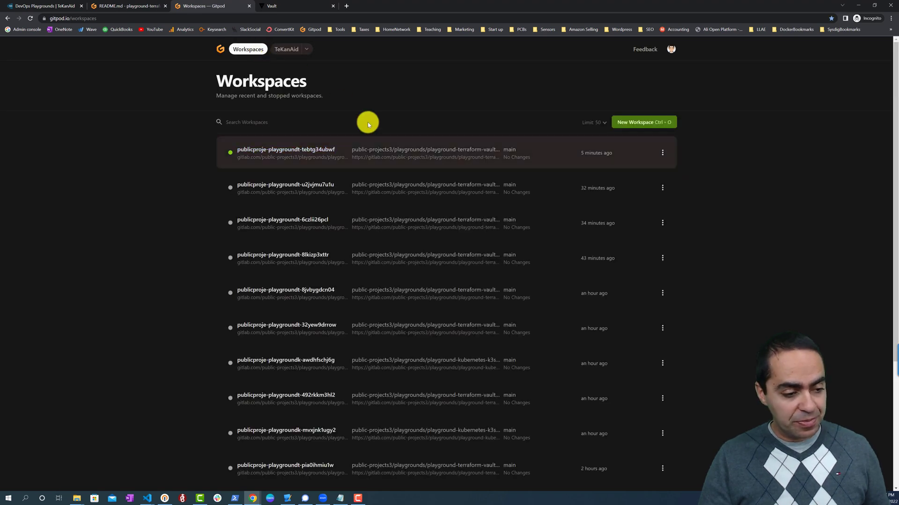
mouse_move(475, 198)
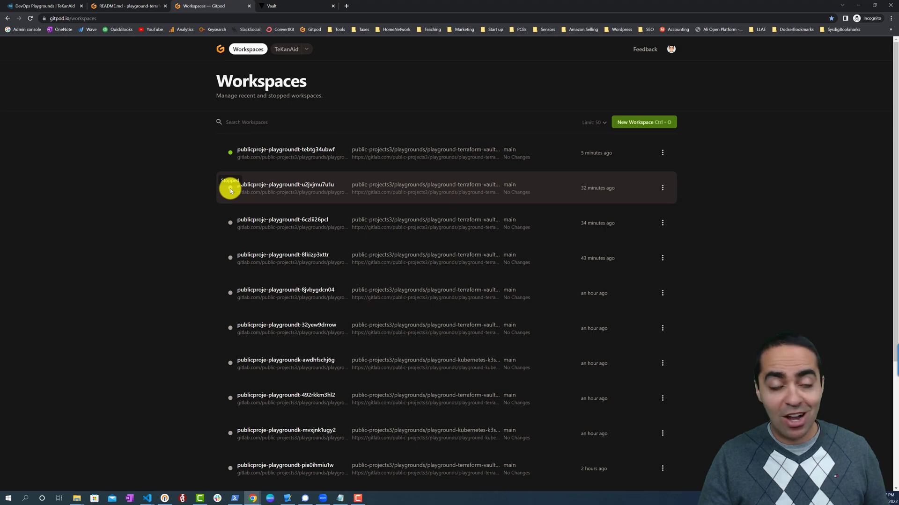
scroll(down, 3)
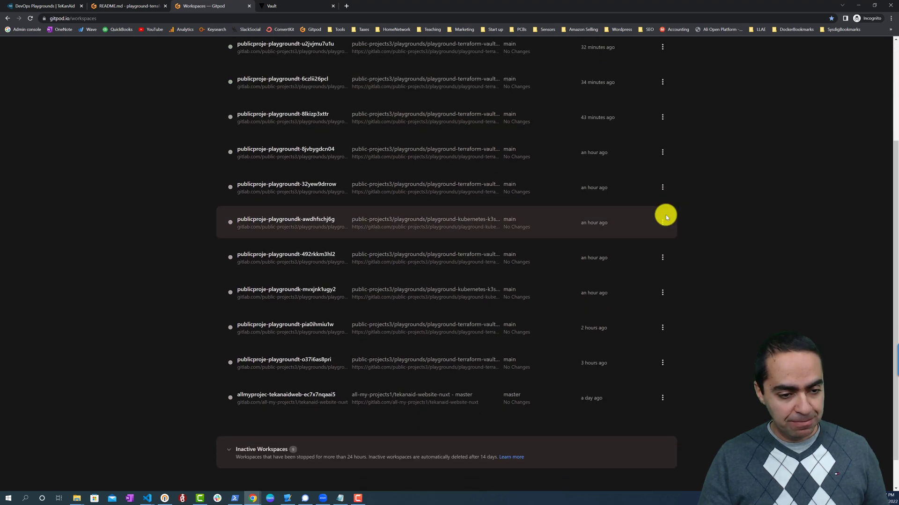
click(261, 449)
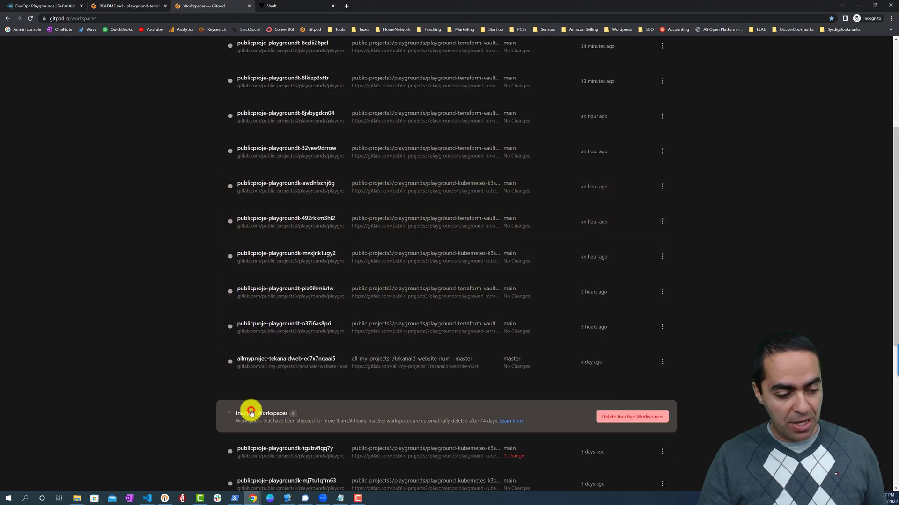
scroll(down, 3)
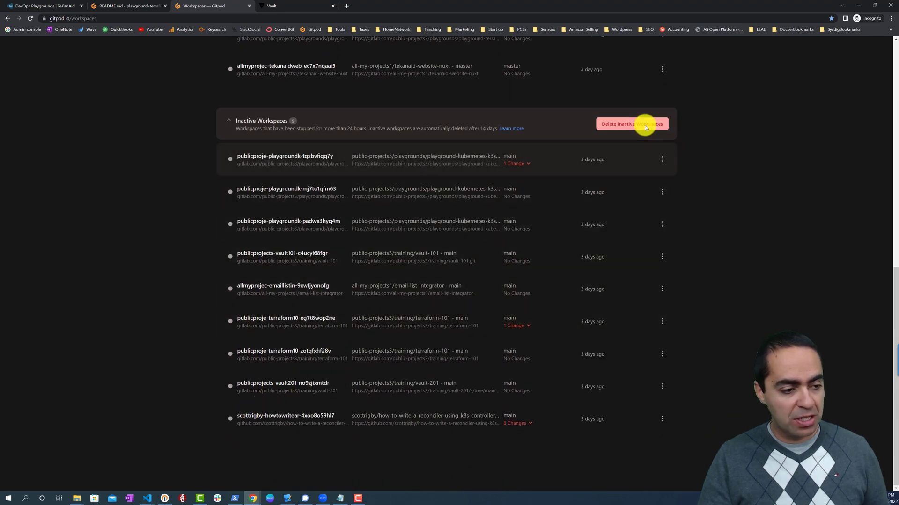
mouse_move(515, 163)
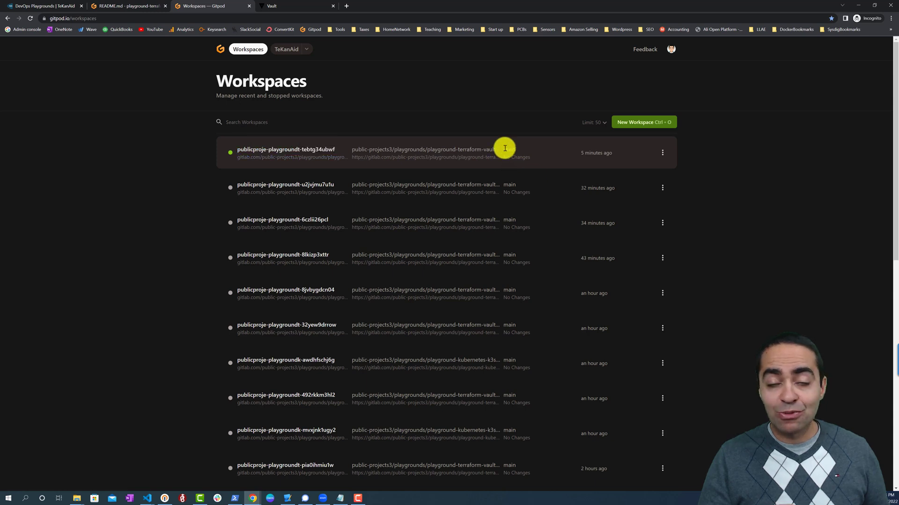
mouse_move(277, 188)
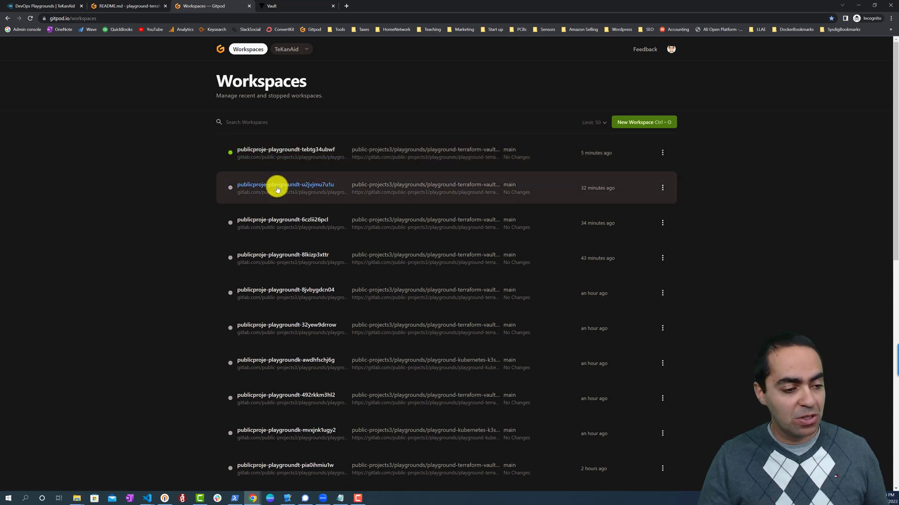
mouse_move(286, 184)
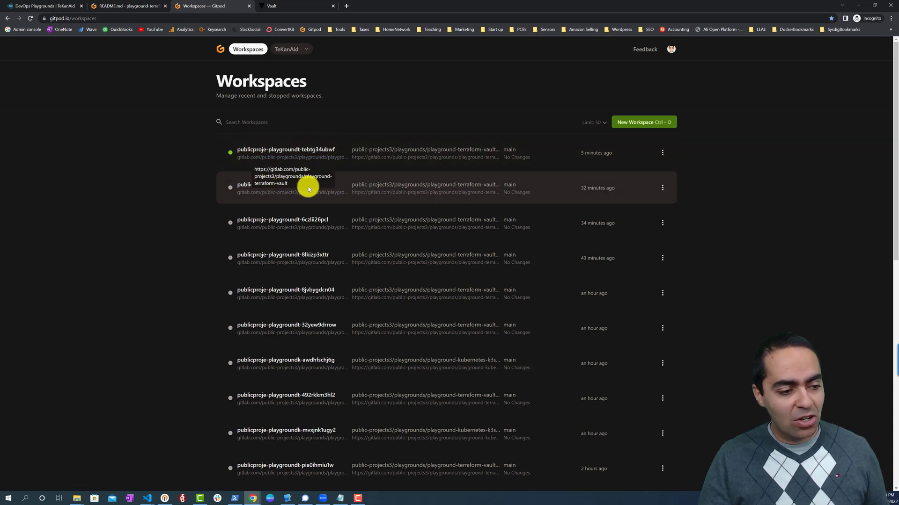
Reveal and dismiss the options menu of the second listed workspace.
click(663, 188)
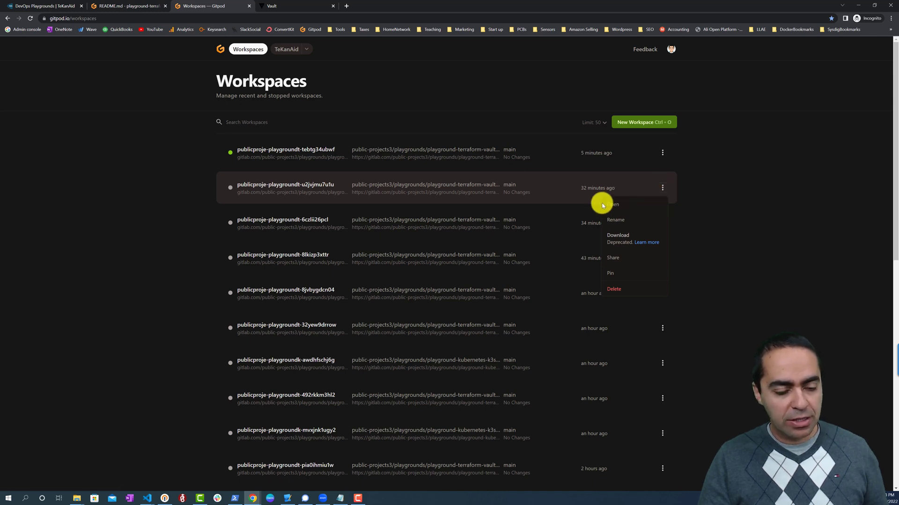
click(108, 156)
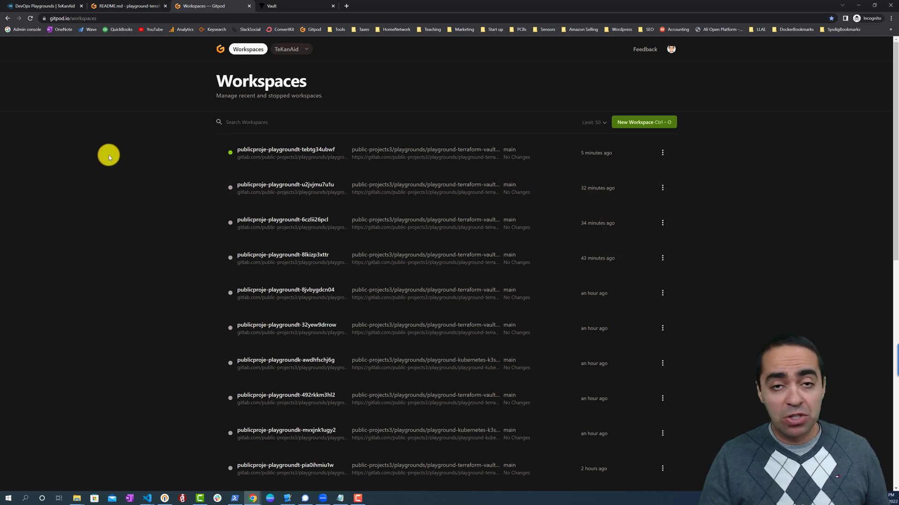
mouse_move(175, 219)
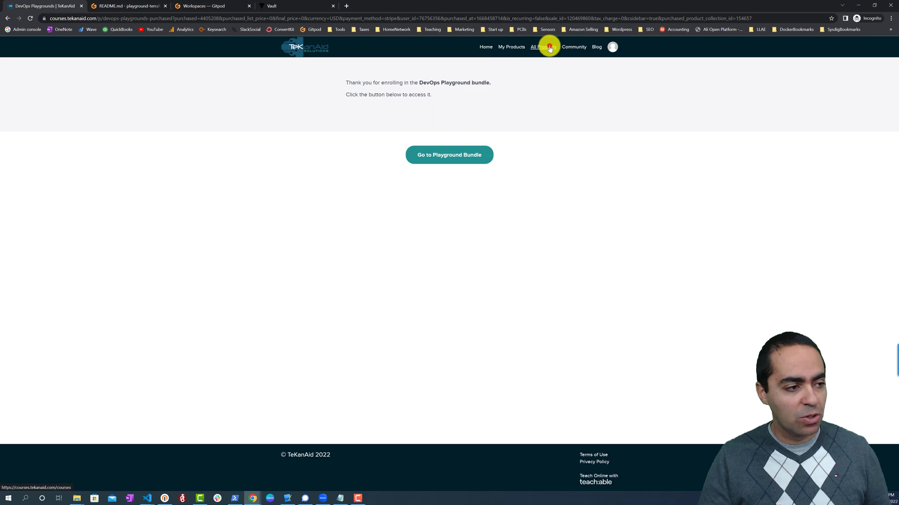
Show My Products listing Vault 101 and the Terraform+Vault, Docker and Kubernetes playgrounds.
click(542, 47)
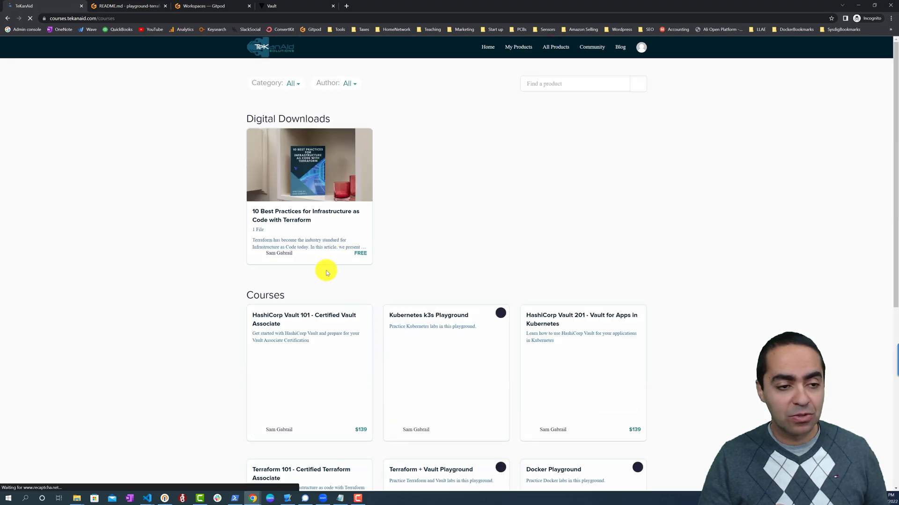
click(517, 47)
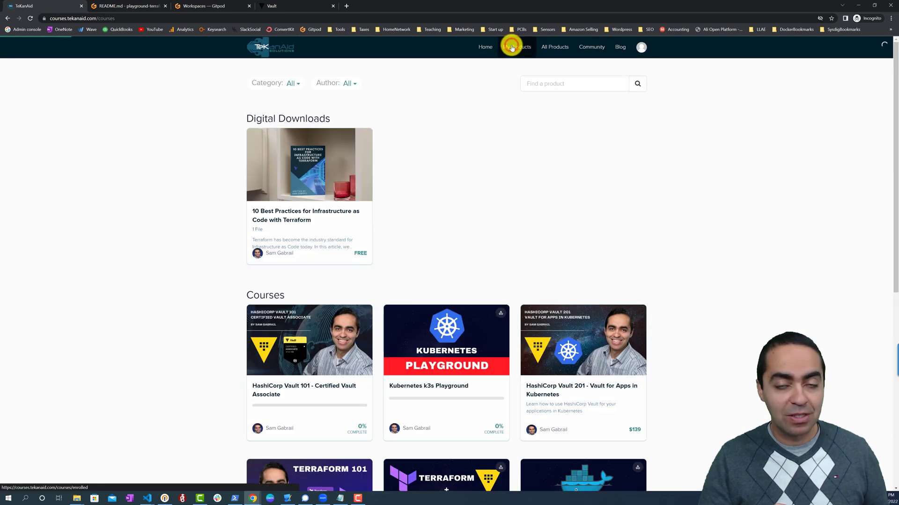
click(517, 47)
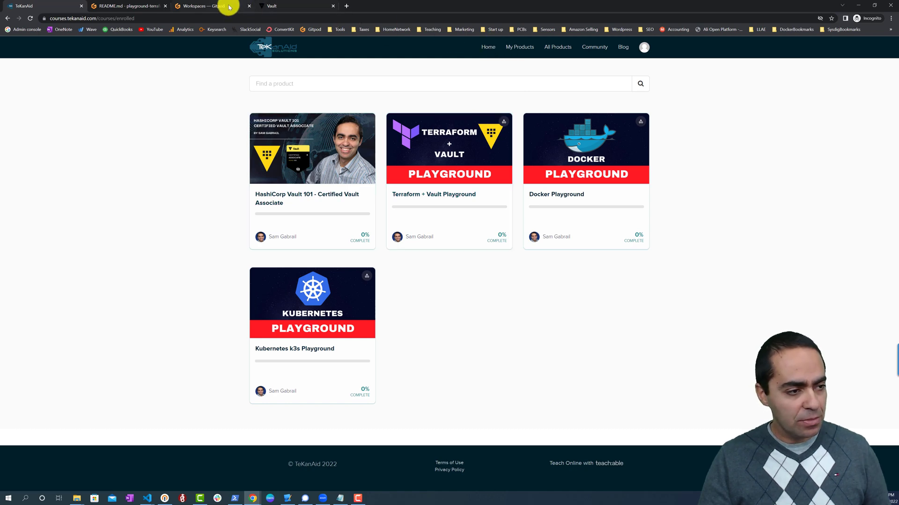
Return to the running Terraform + Vault Gitpod workspace editor.
click(200, 6)
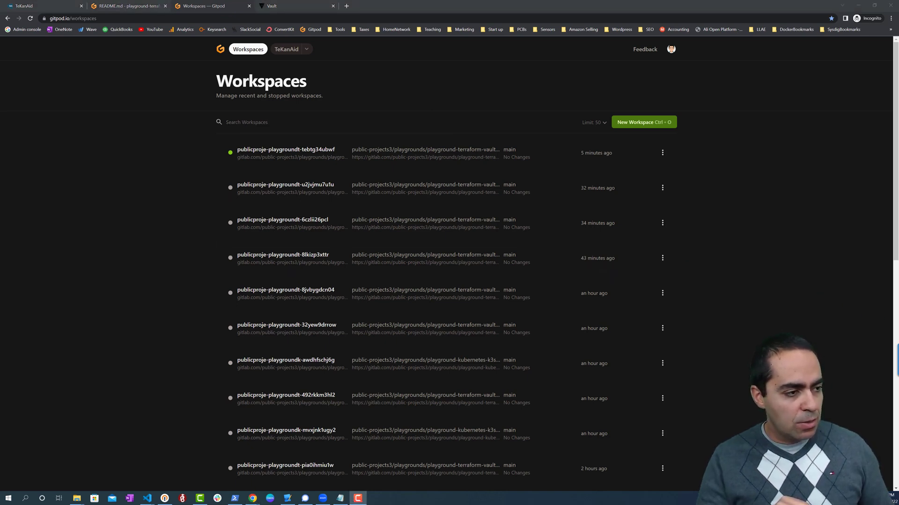
click(126, 6)
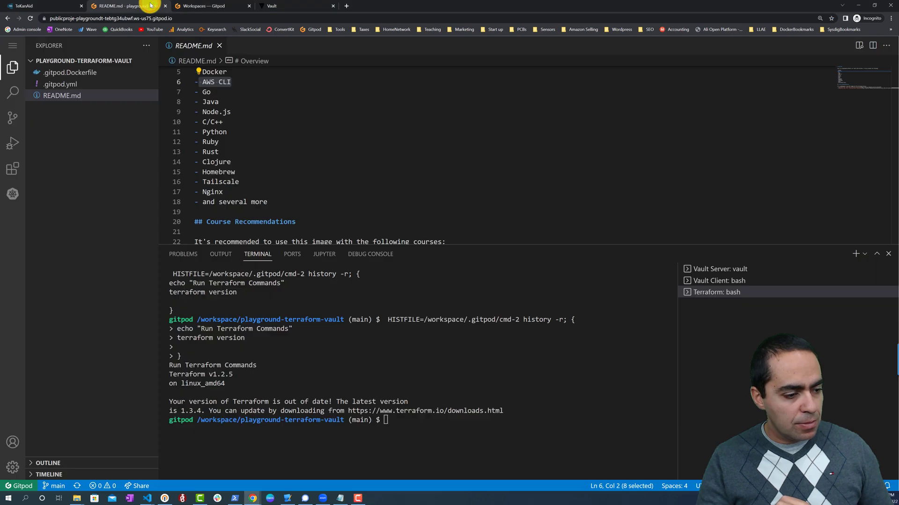
mouse_move(473, 369)
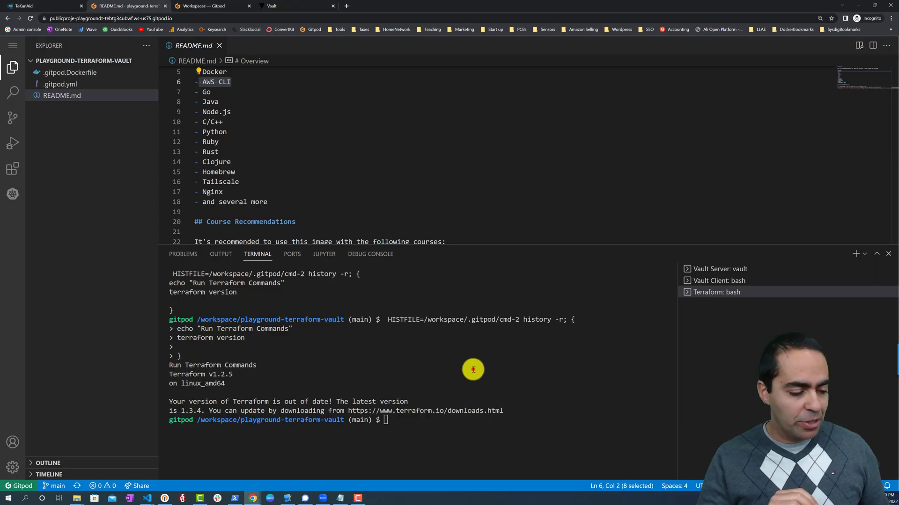
mouse_move(293, 253)
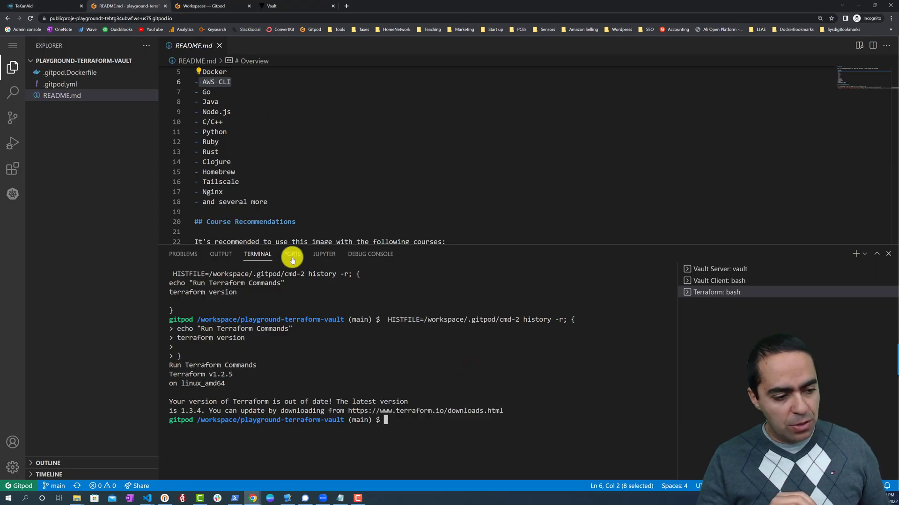
Show forwarded ports 8200 public and 8201 private, and reach the Vault sign-in page via port 8200.
click(292, 253)
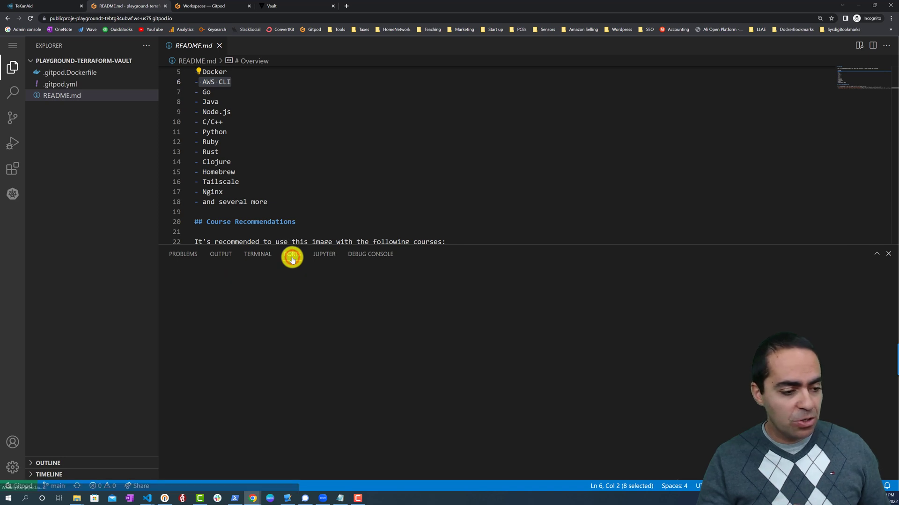
click(292, 254)
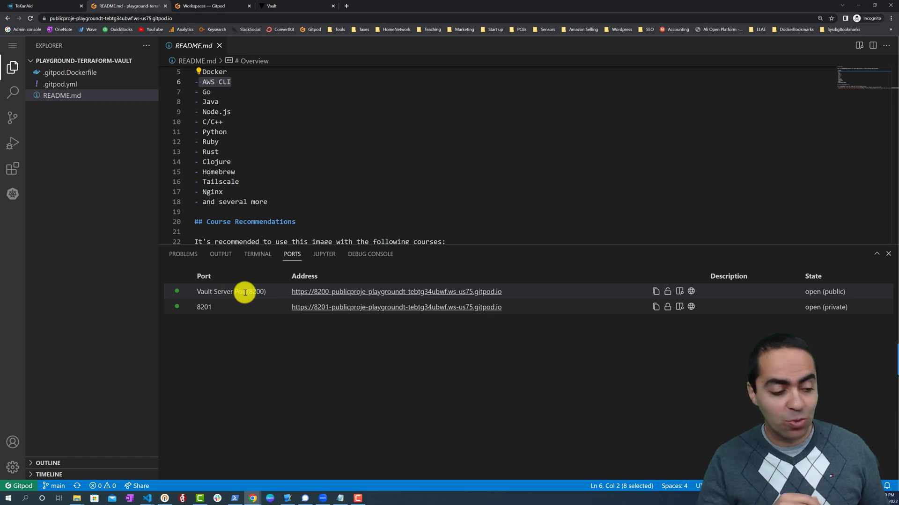
mouse_move(253, 292)
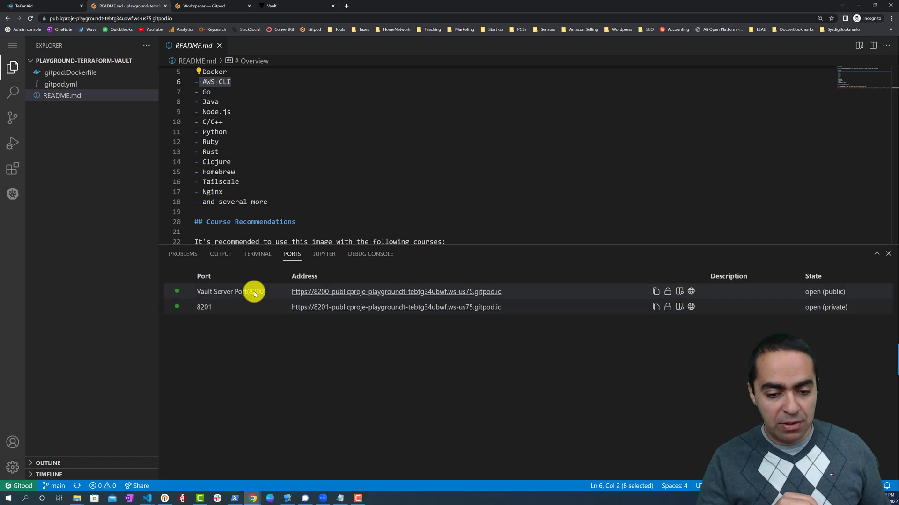
mouse_move(265, 292)
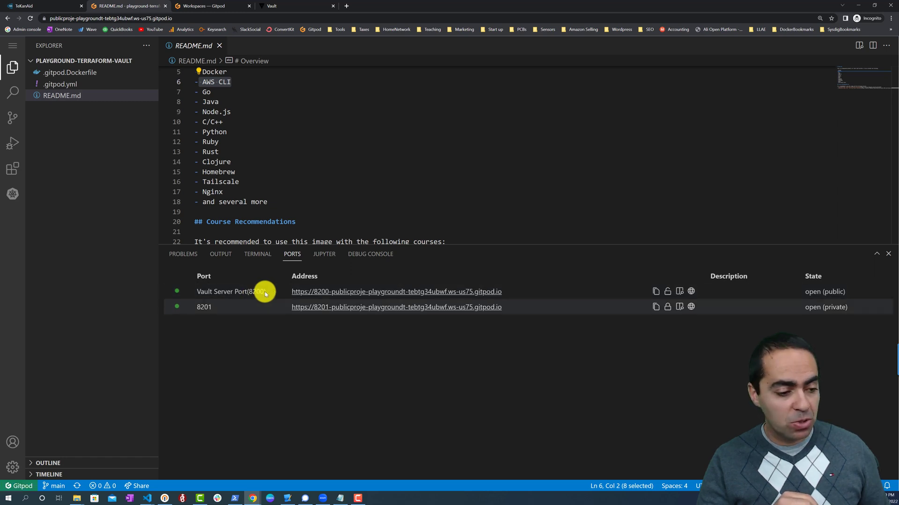
click(395, 292)
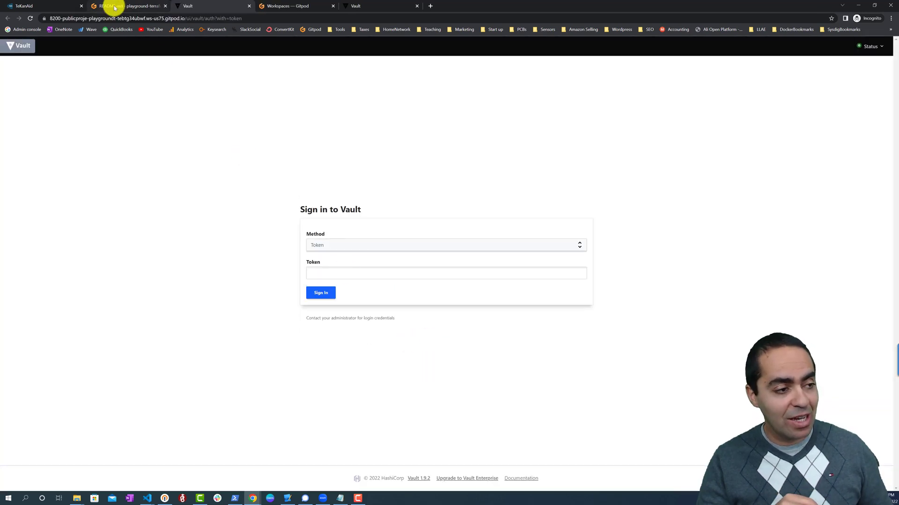
click(132, 6)
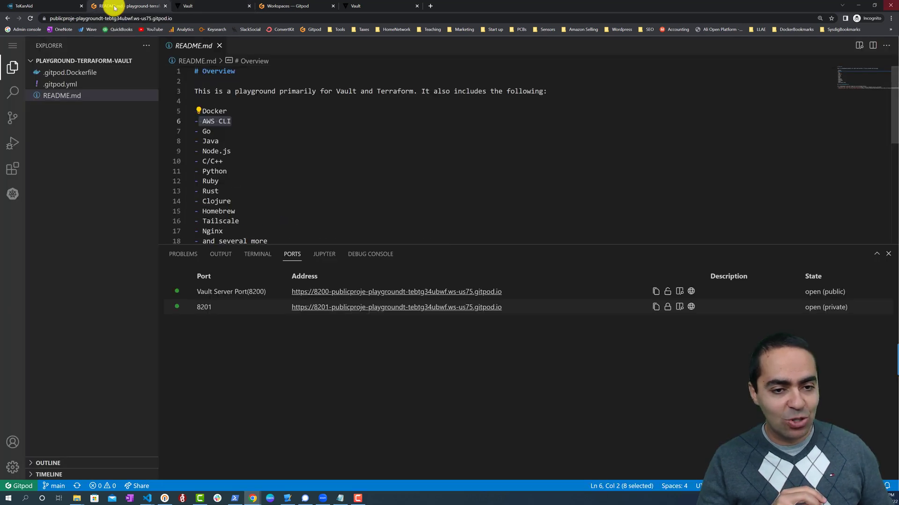
mouse_move(360, 242)
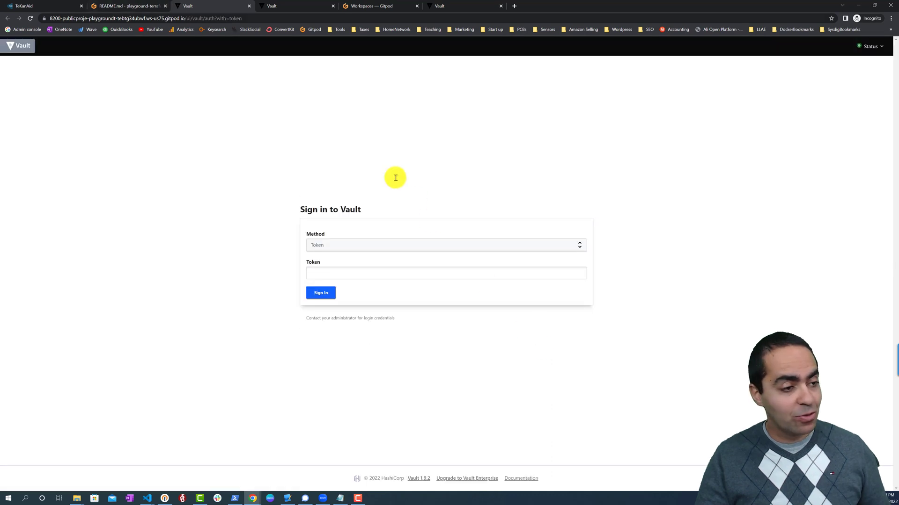
Stop the Vault dev server with Ctrl+C and confirm port 8200 is no longer served.
click(127, 5)
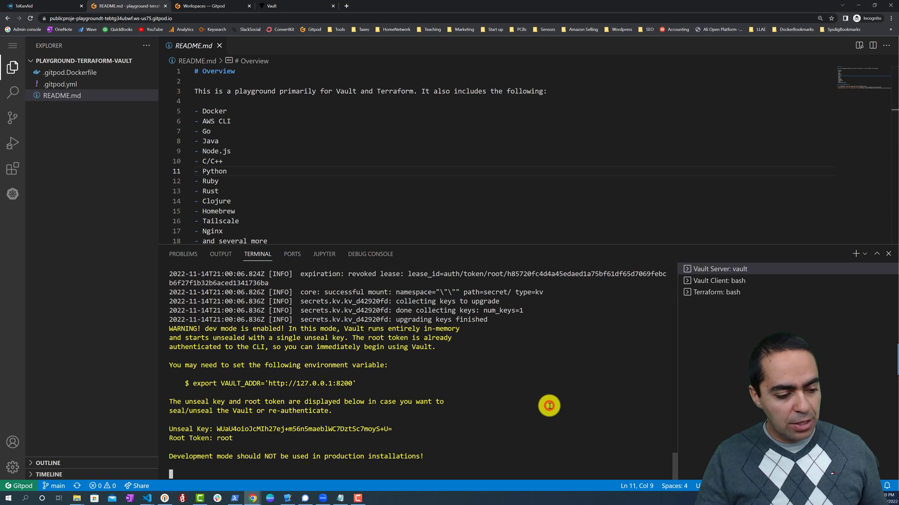
key(ctrl+c)
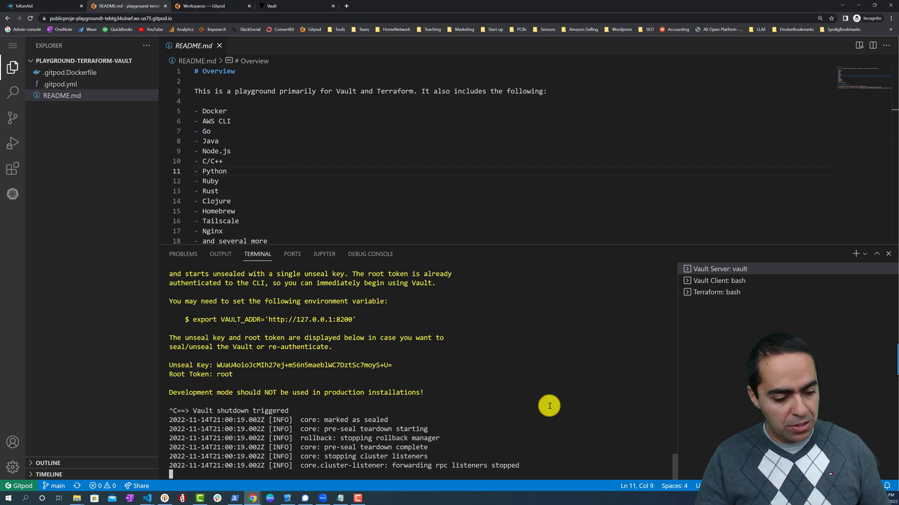
click(292, 254)
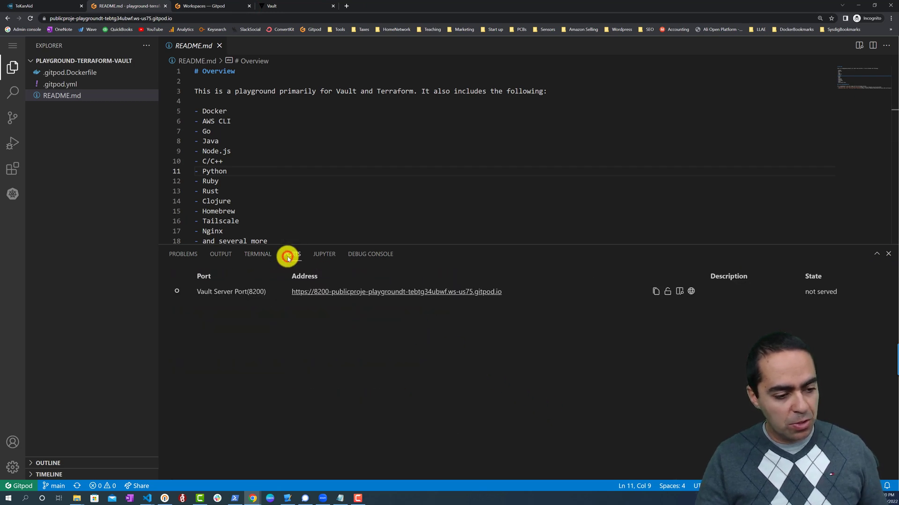
click(291, 254)
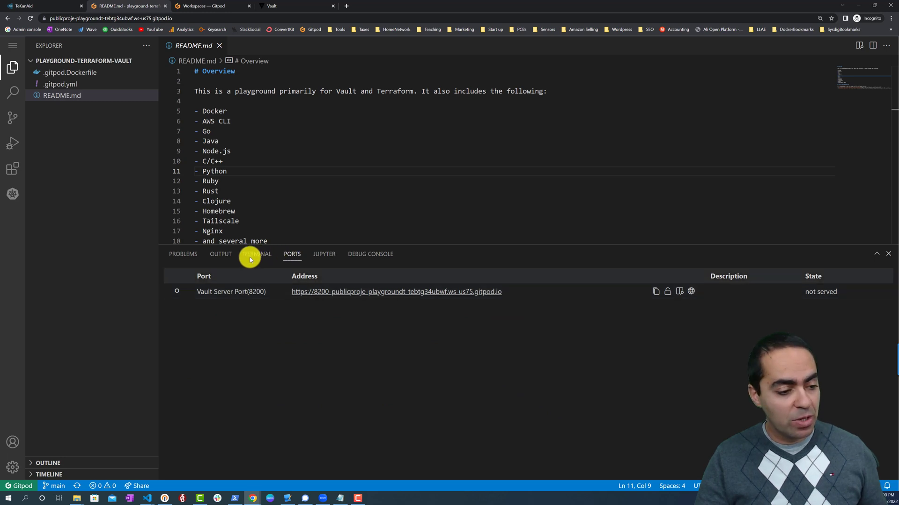
Restart Vault in dev mode in the Vault Server terminal, printing a fresh unseal key and root token.
click(258, 253)
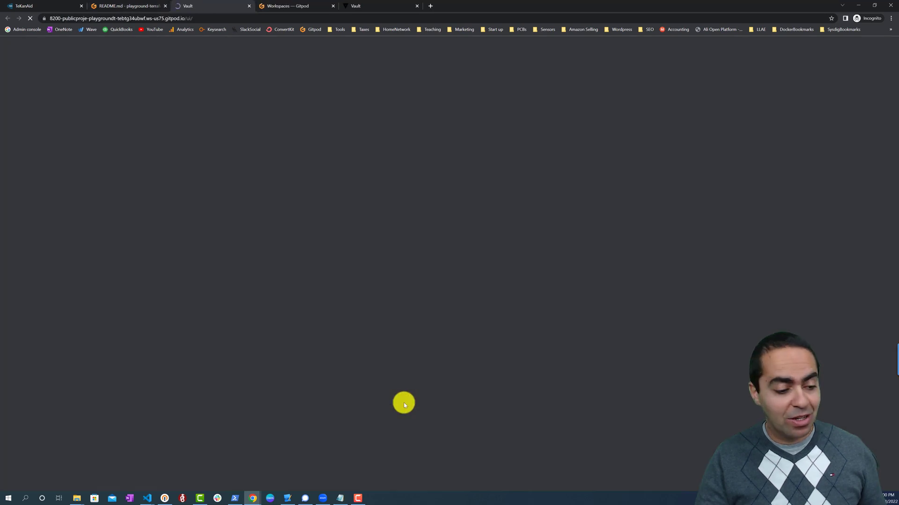
click(126, 6)
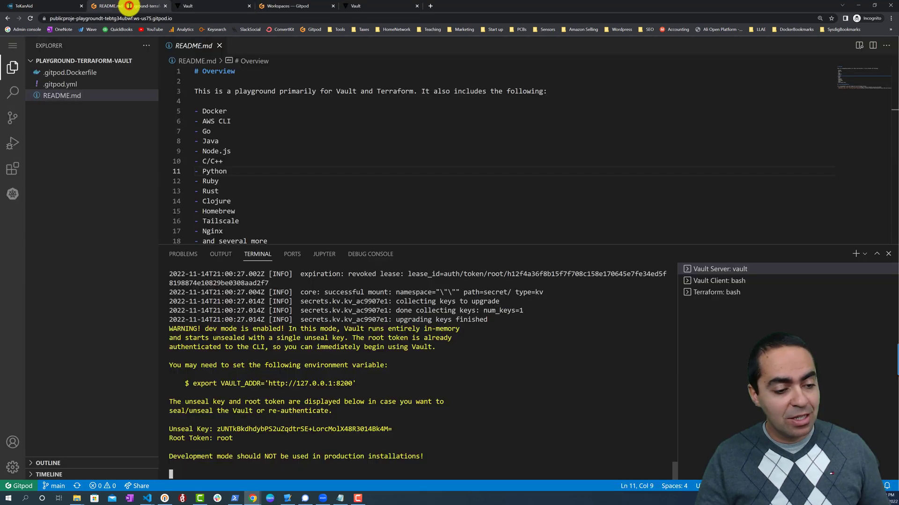
In the forwarded ports list, make port 8201 public and then set it back to private.
click(292, 254)
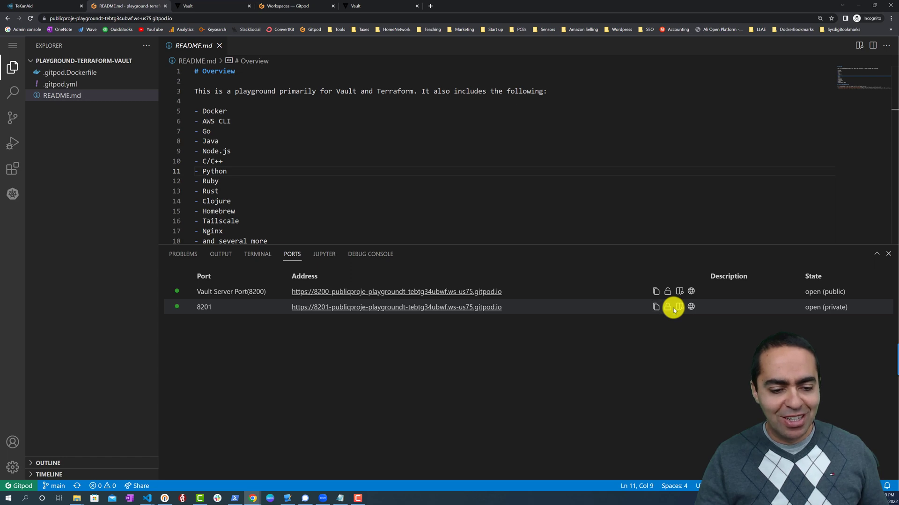
click(667, 307)
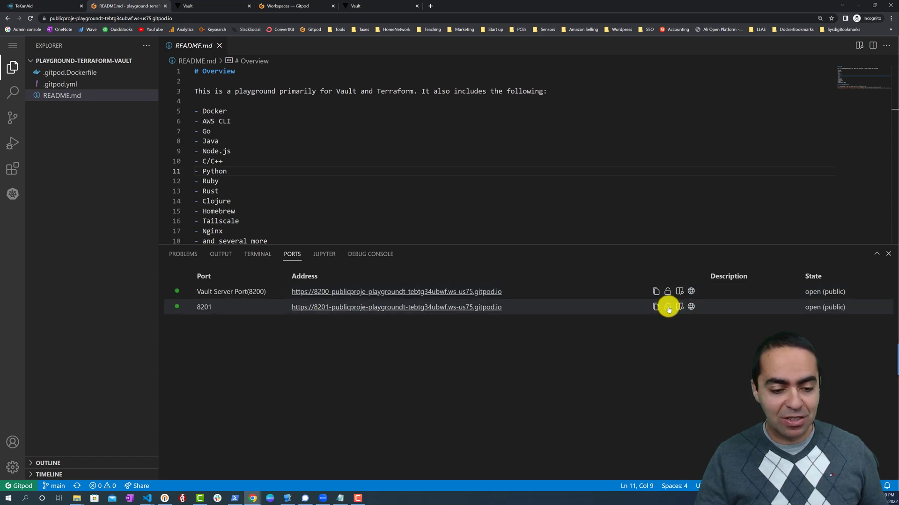
click(667, 307)
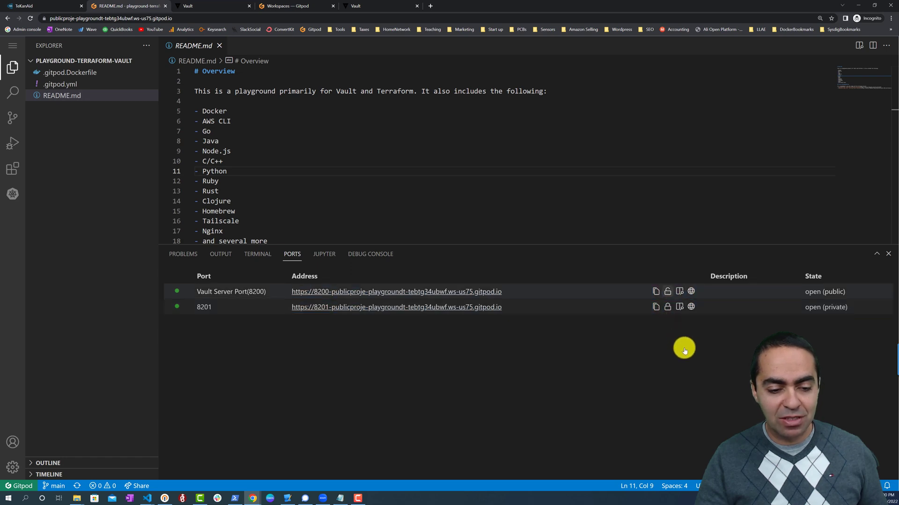
mouse_move(570, 384)
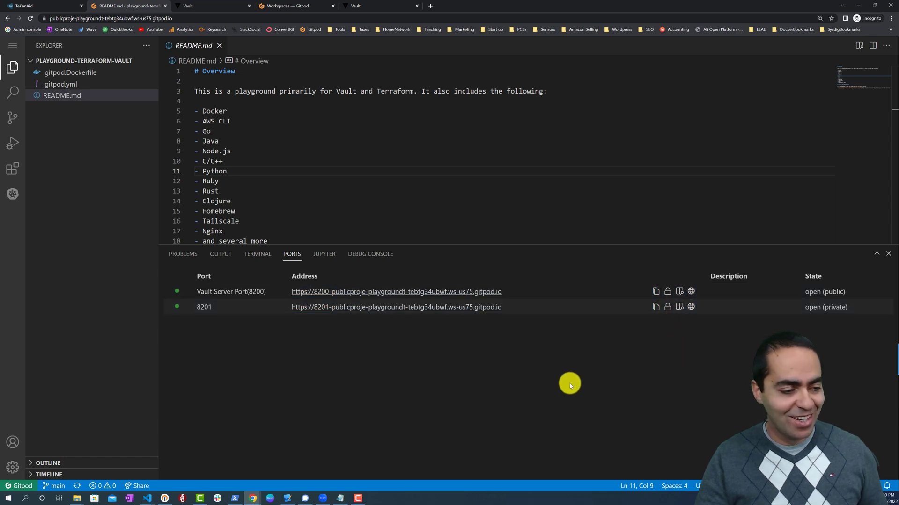